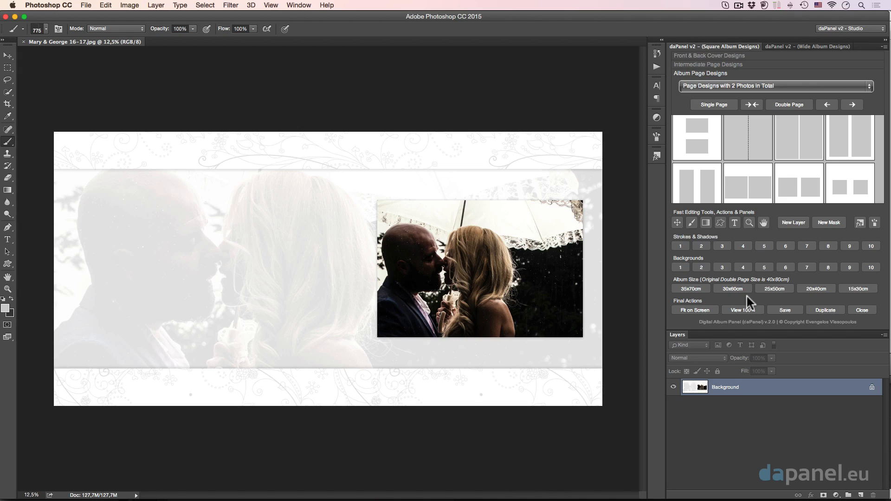
mouse_move(694, 290)
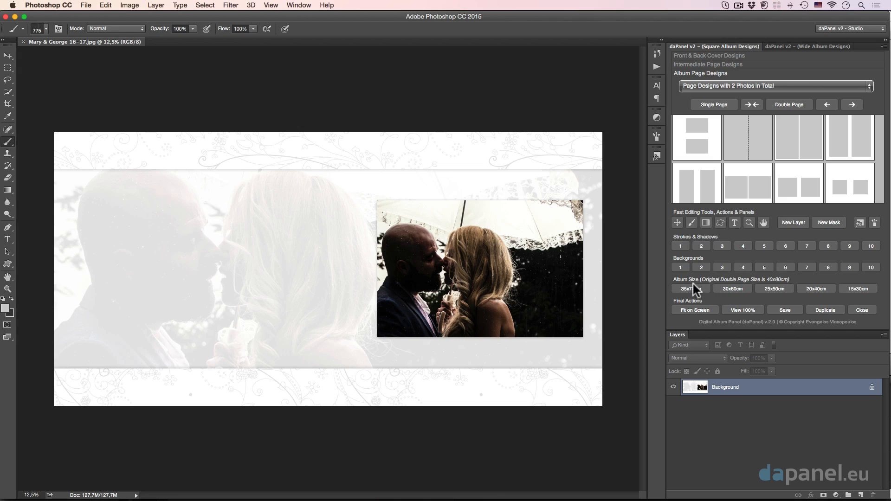
mouse_move(705, 307)
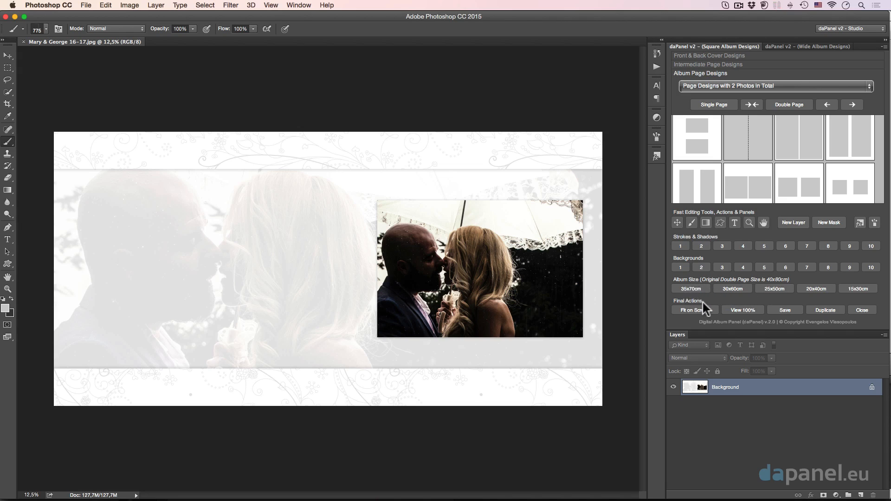
mouse_move(712, 308)
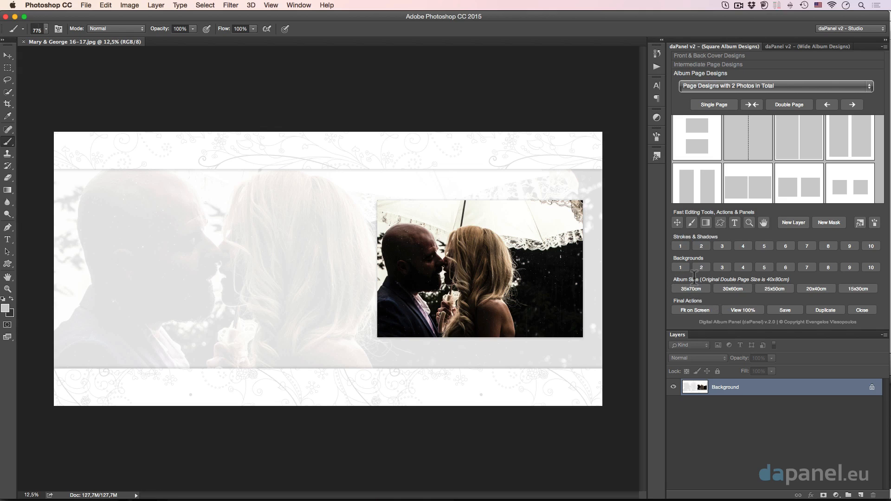
mouse_move(815, 296)
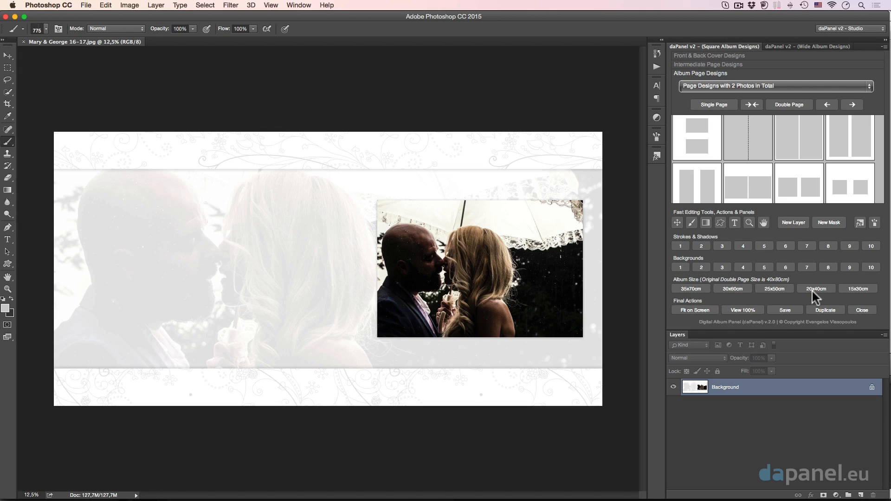
mouse_move(737, 306)
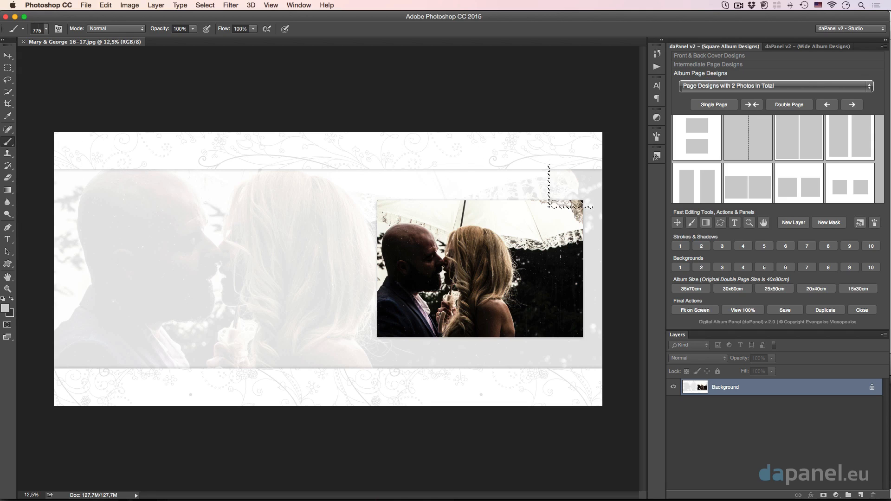
Read the spread's print dimensions in centimetres and inches in Image Size, then cancel
click(676, 223)
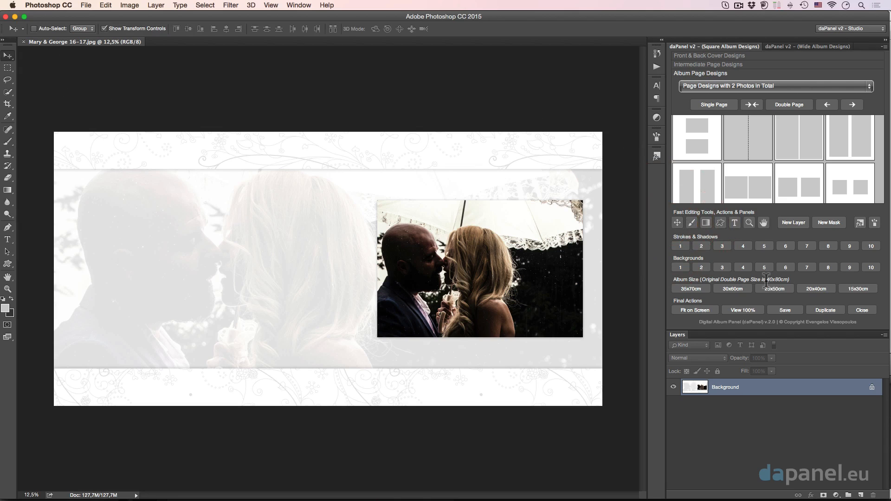
mouse_move(504, 225)
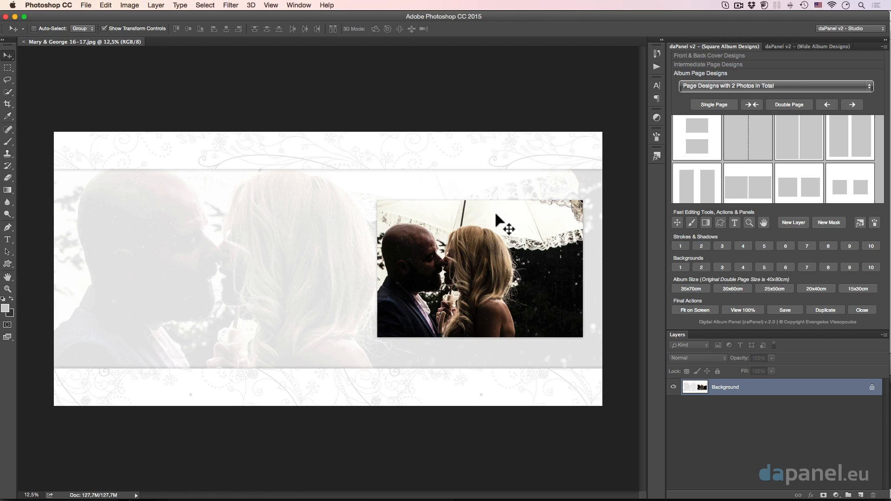
mouse_move(294, 143)
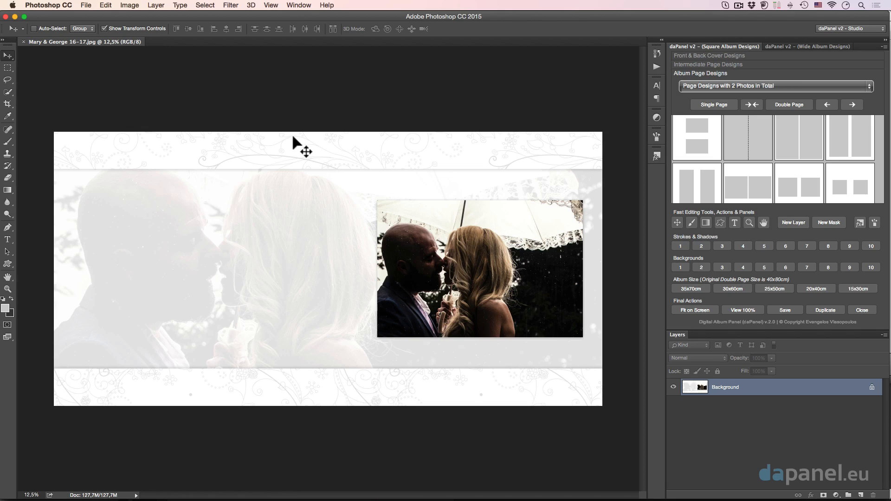
mouse_move(675, 259)
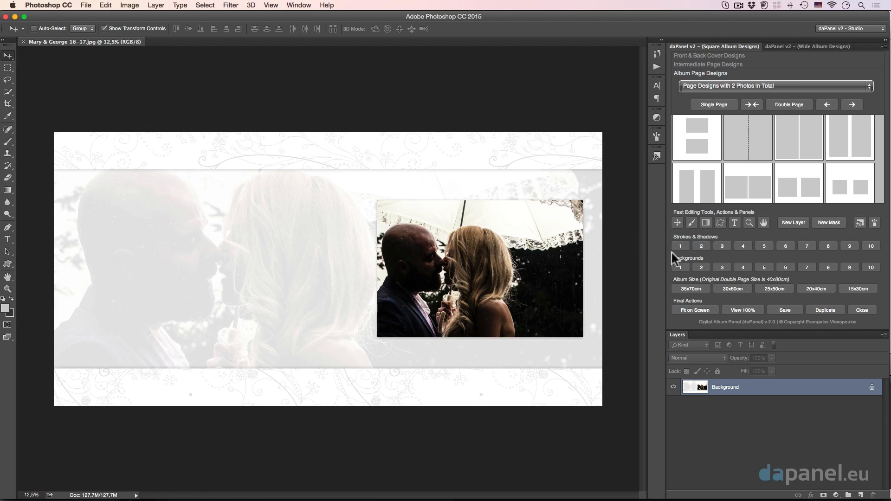
click(129, 5)
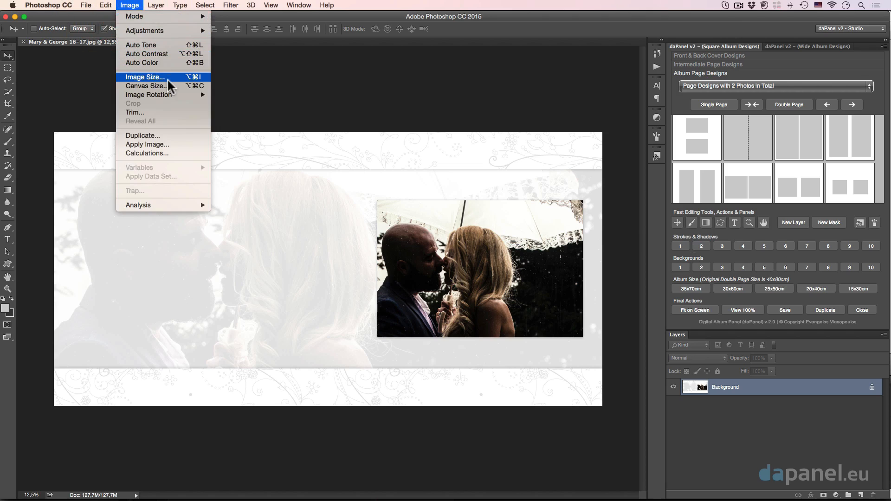
click(144, 76)
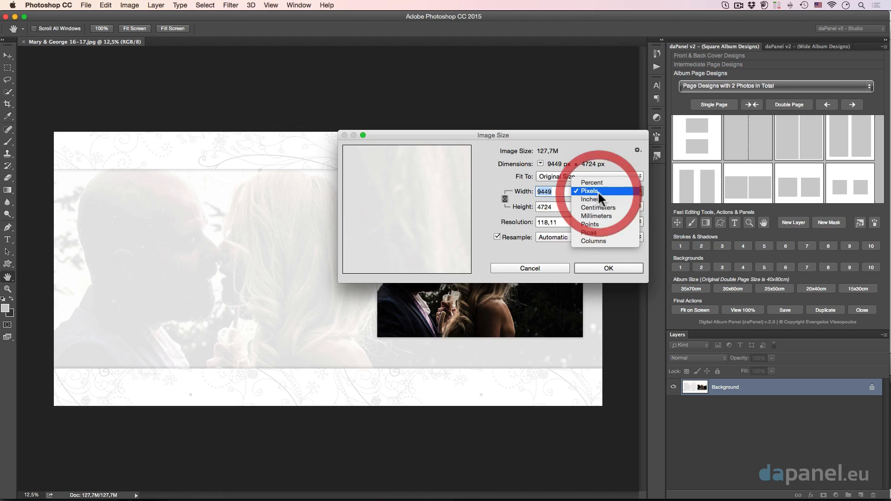
click(596, 207)
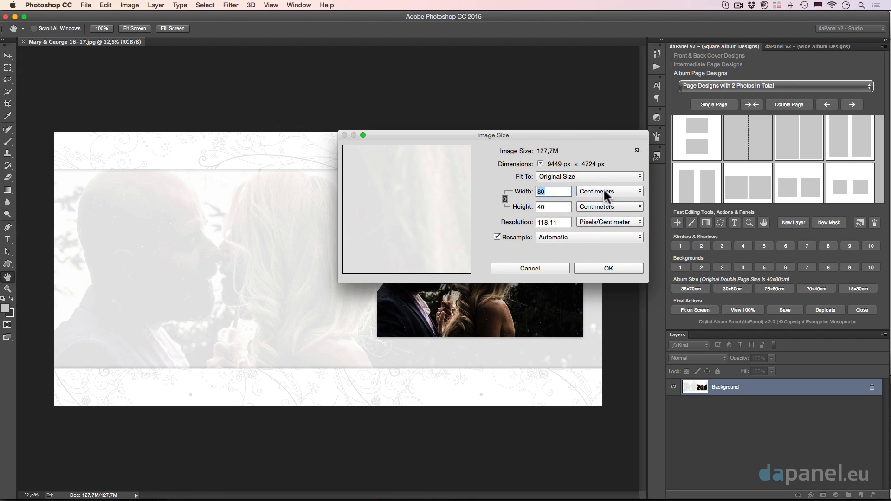
click(608, 191)
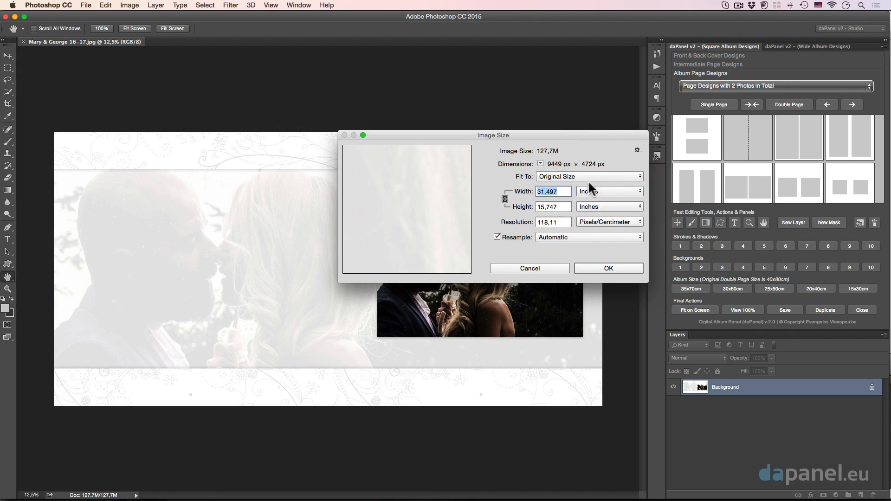
click(553, 191)
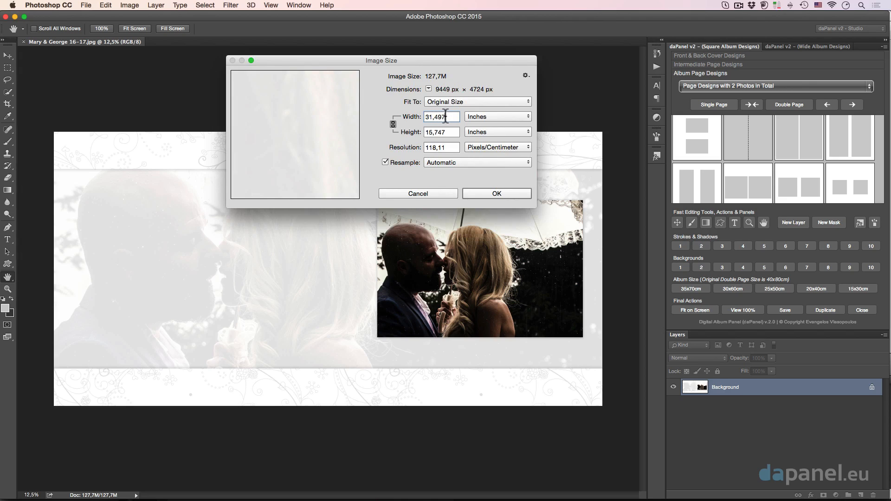
mouse_move(441, 116)
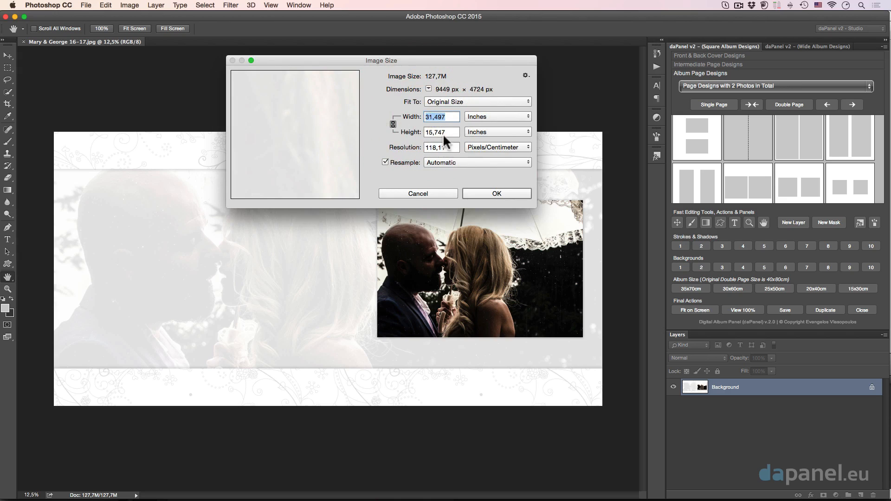
mouse_move(435, 132)
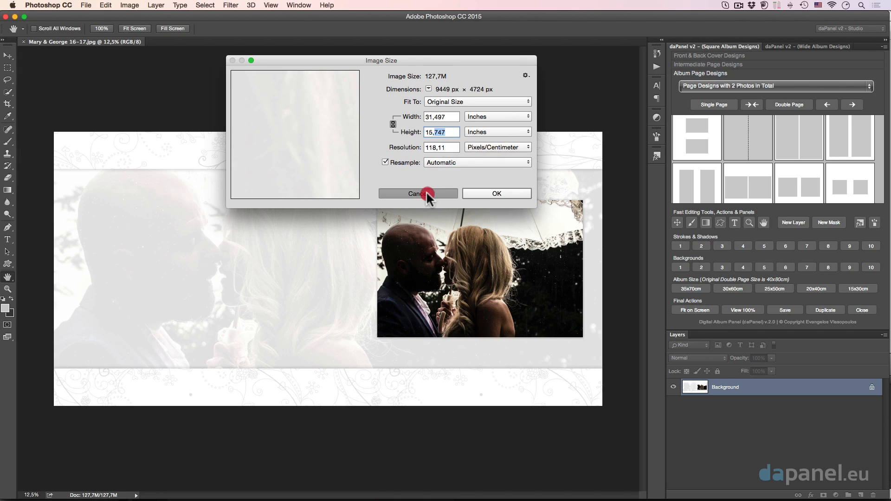
click(417, 193)
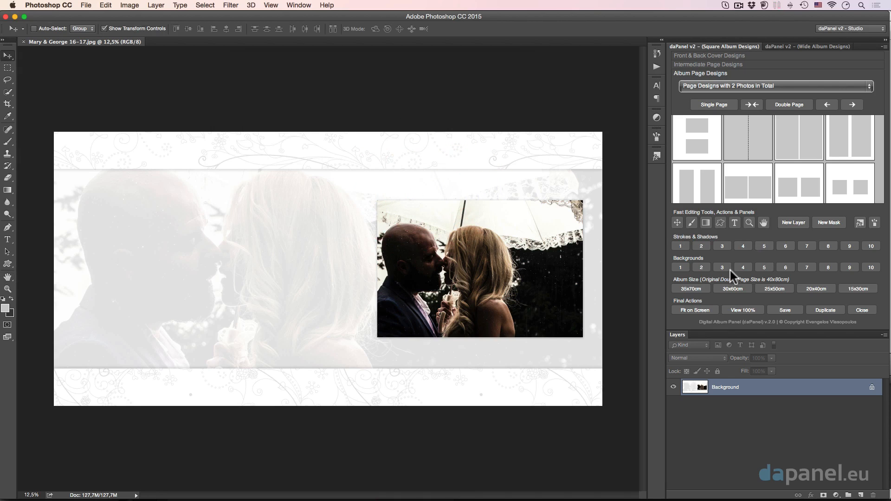
mouse_move(763, 280)
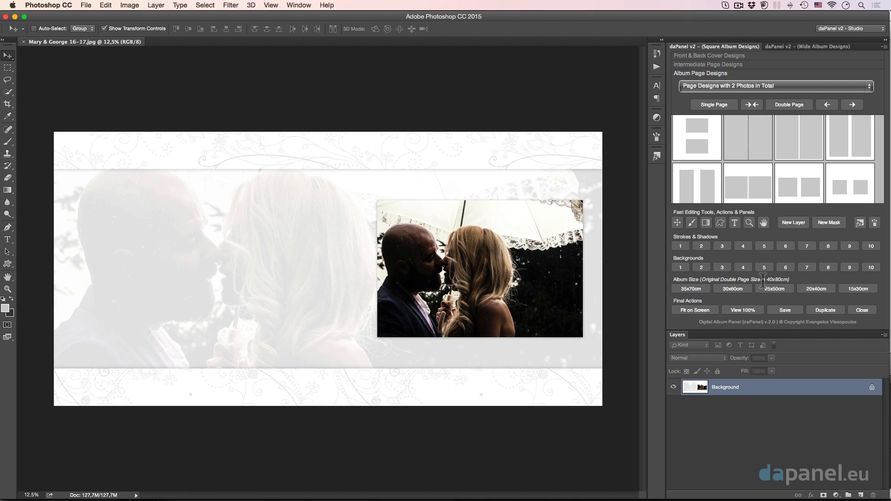
mouse_move(688, 273)
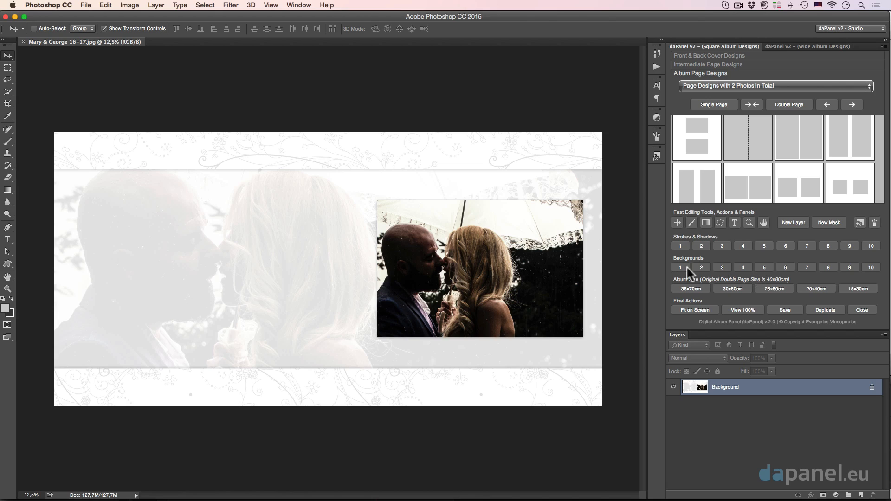
mouse_move(720, 279)
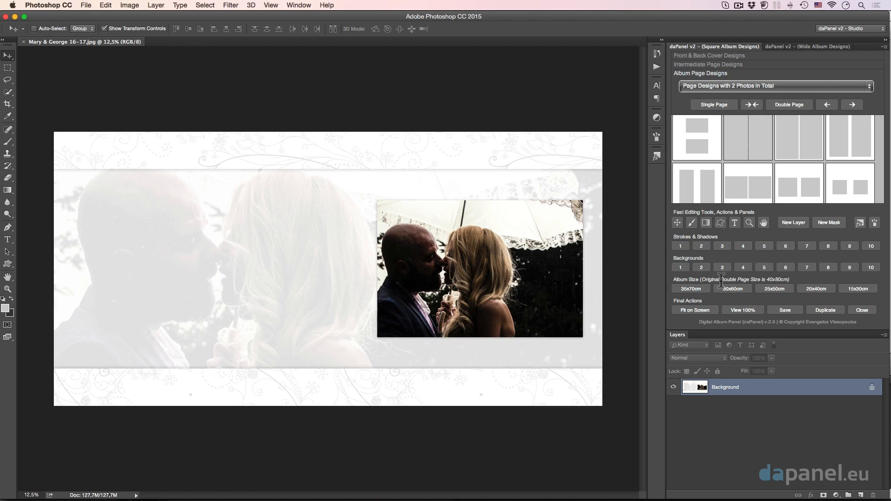
mouse_move(758, 299)
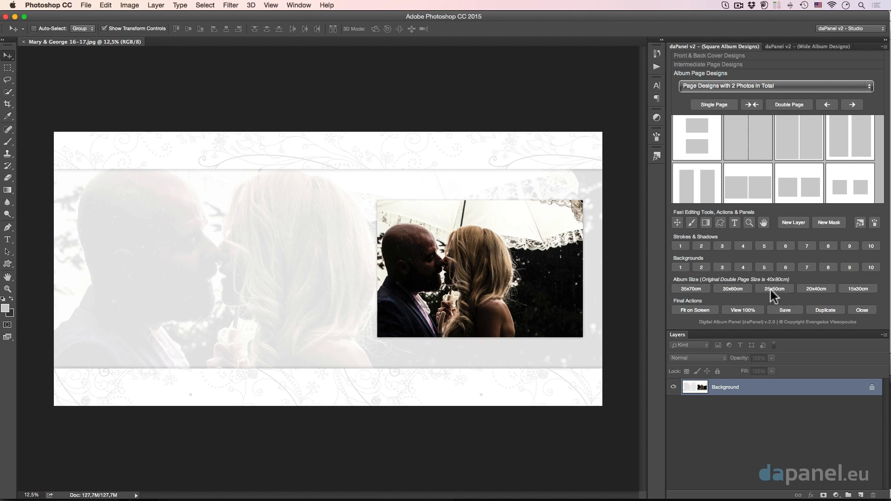
mouse_move(713, 291)
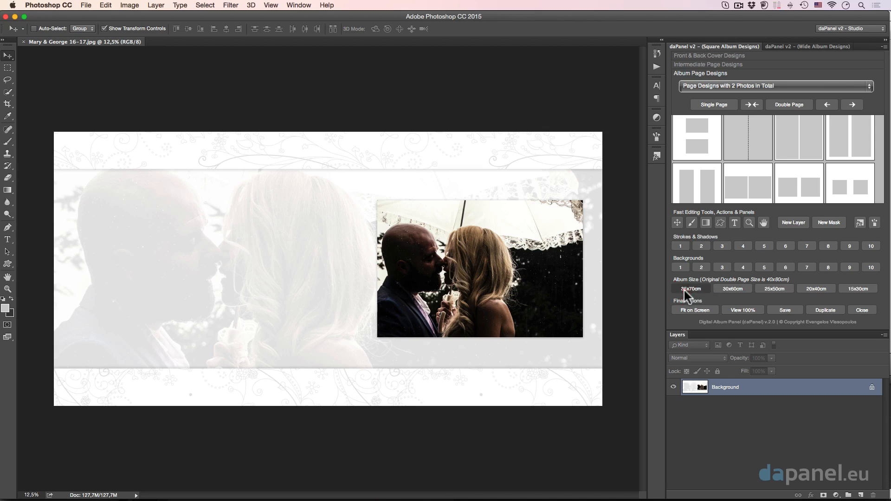
Resize the spread to the 35×70 cm album size and check its new dimensions in inches
click(690, 288)
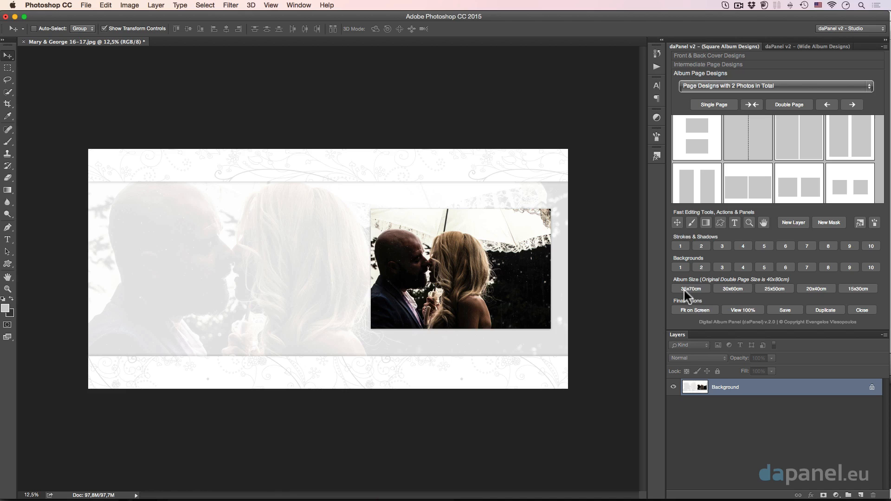
mouse_move(376, 175)
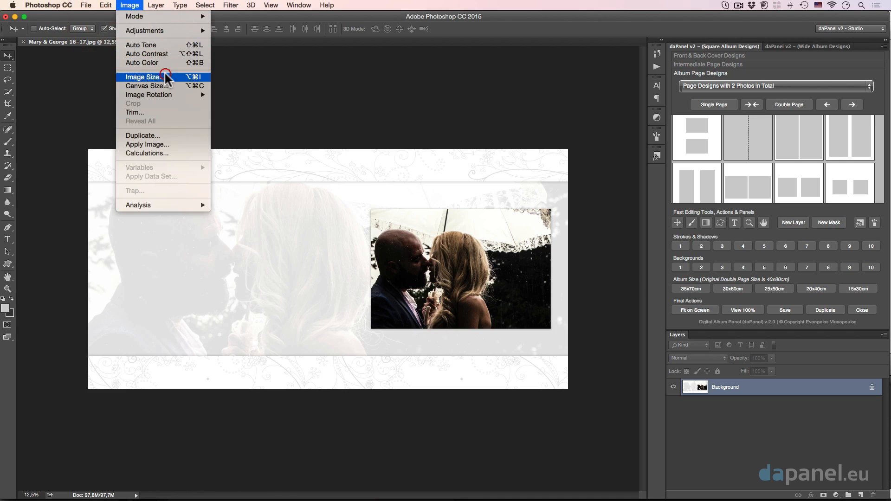
click(144, 77)
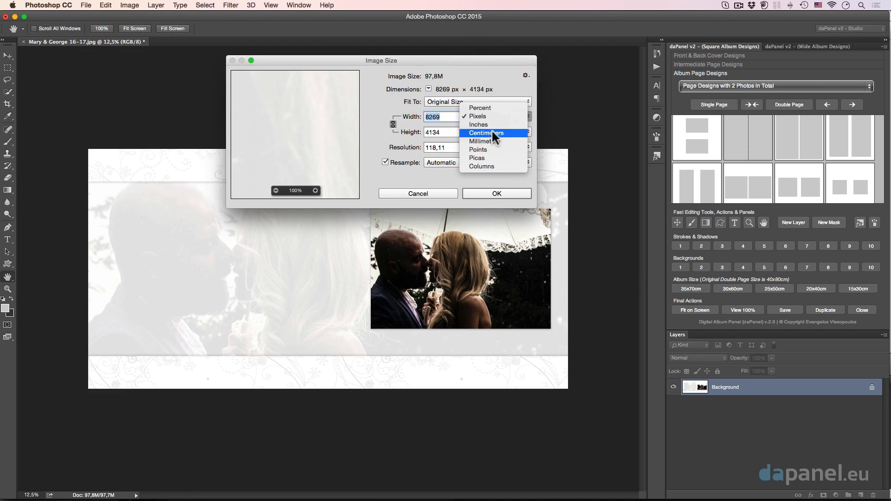
mouse_move(479, 125)
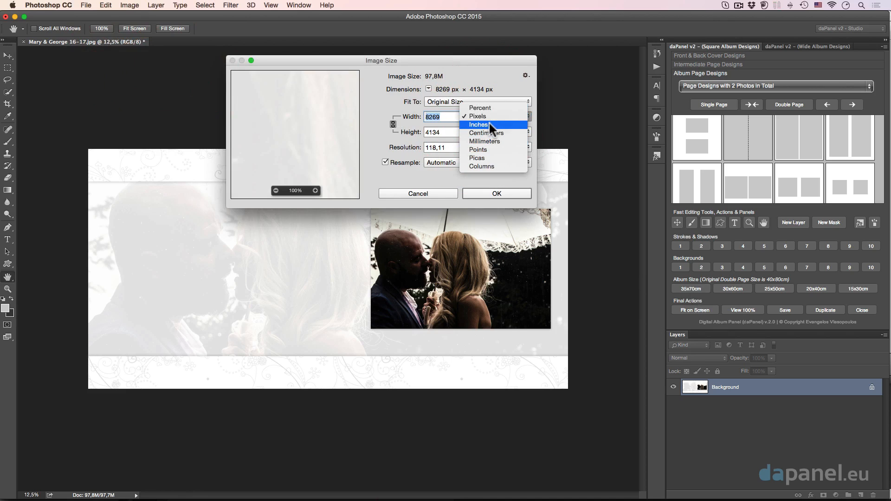
click(478, 125)
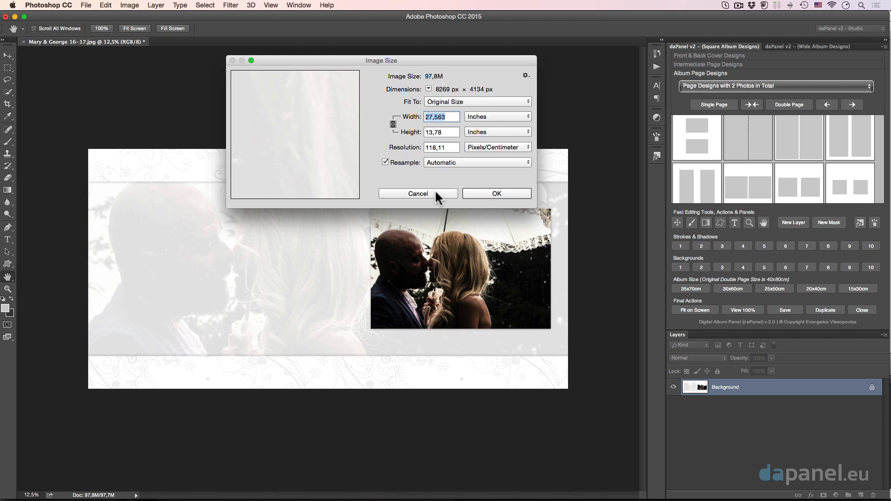
click(417, 193)
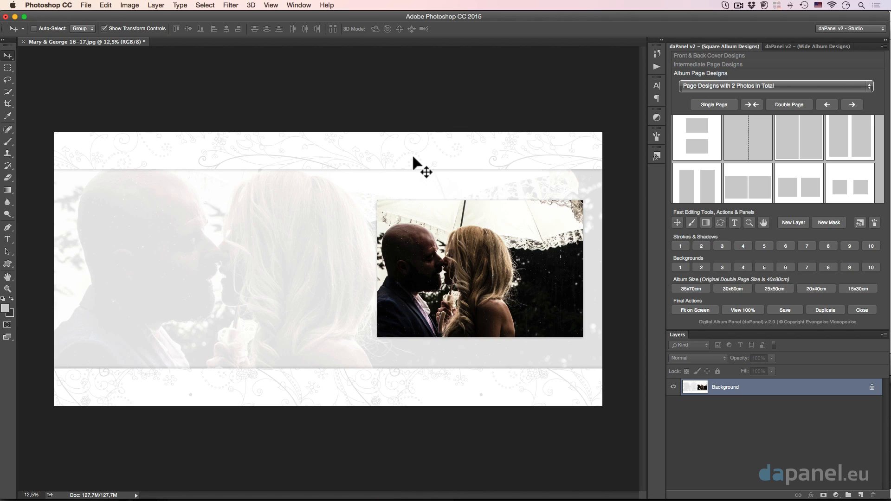
mouse_move(735, 296)
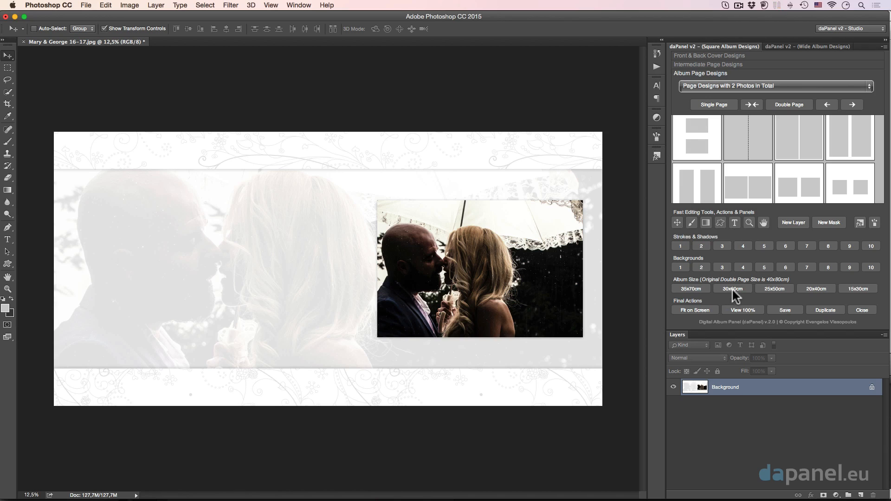
mouse_move(734, 292)
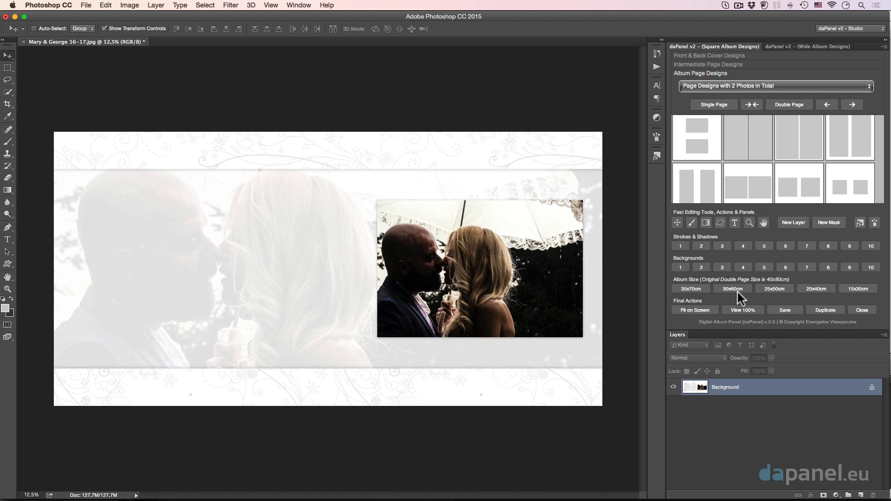
mouse_move(734, 297)
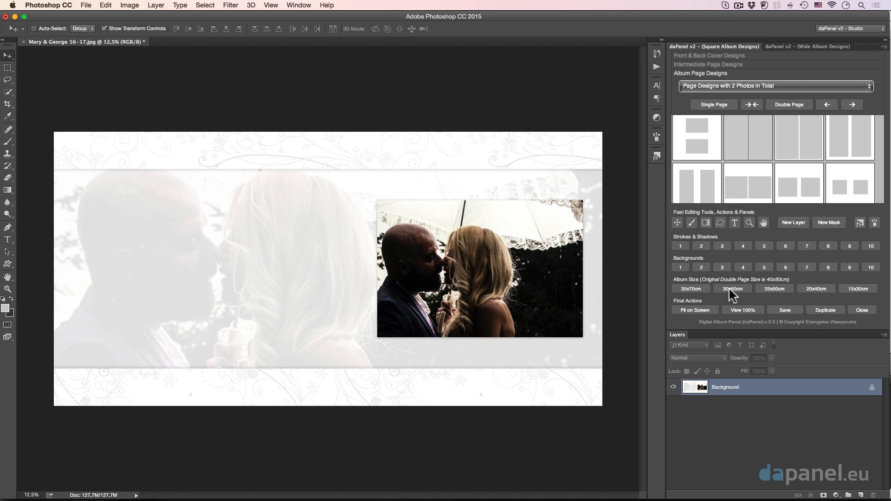
Resize the spread to 30×60 cm, cancel saving, then shrink it to the 15×30 cm album size
click(732, 289)
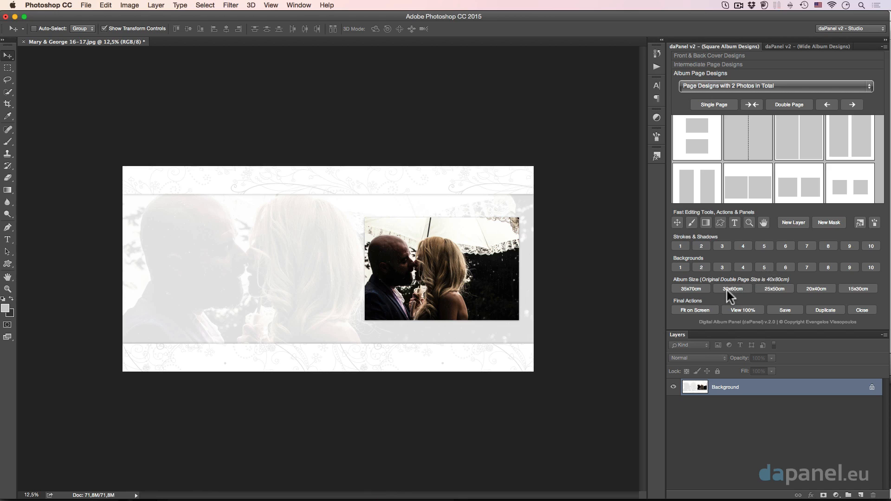
mouse_move(803, 304)
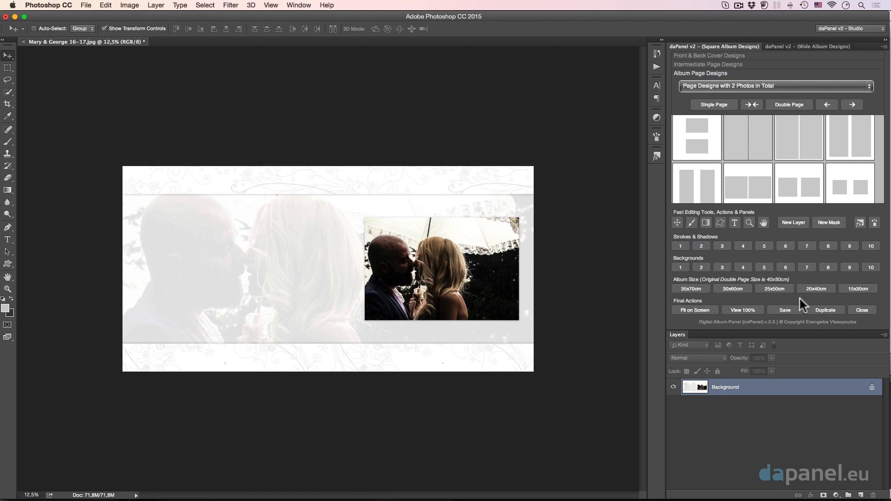
click(784, 309)
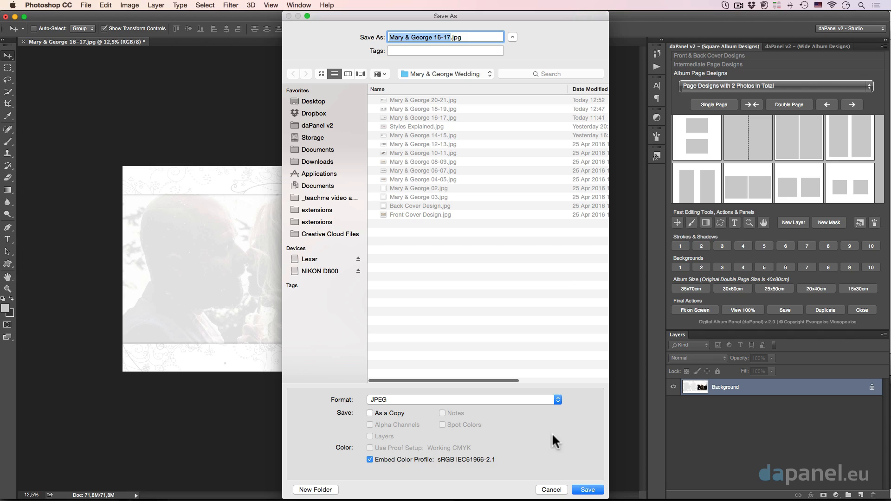
click(587, 489)
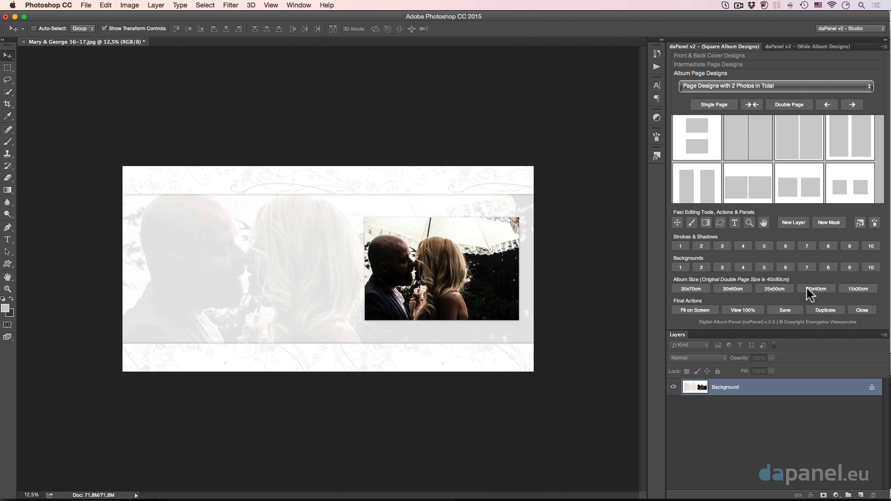
mouse_move(808, 299)
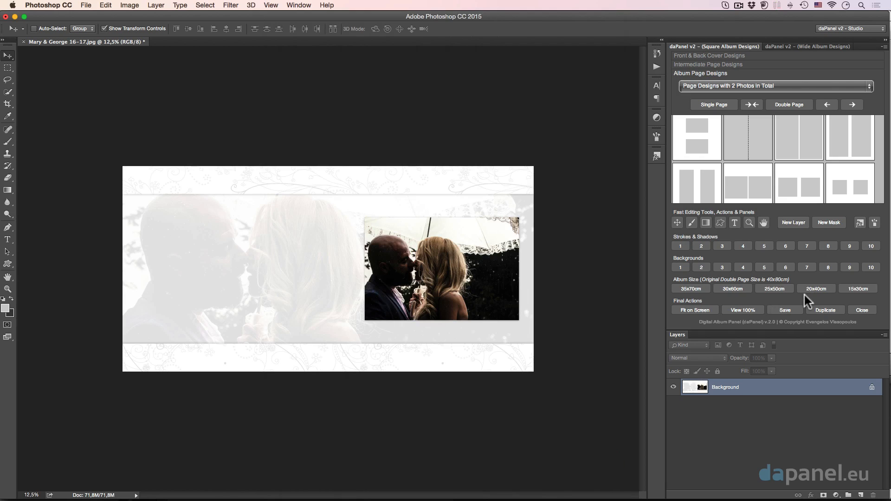
mouse_move(851, 295)
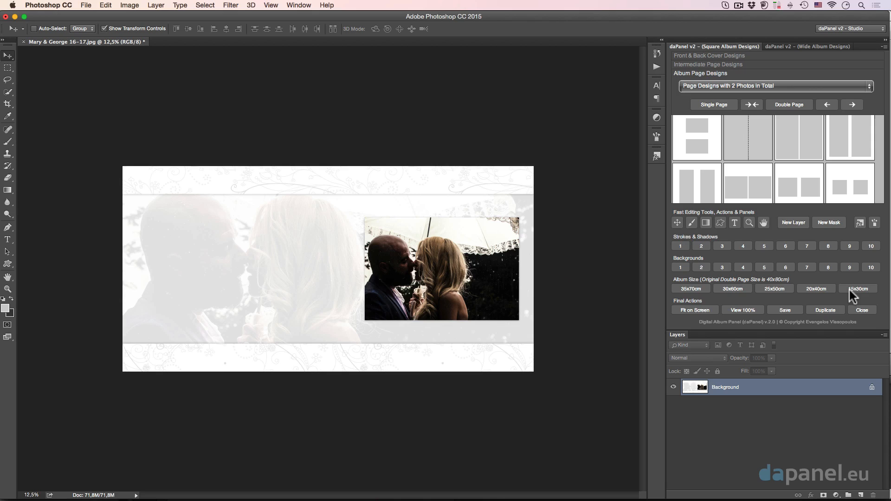
click(858, 288)
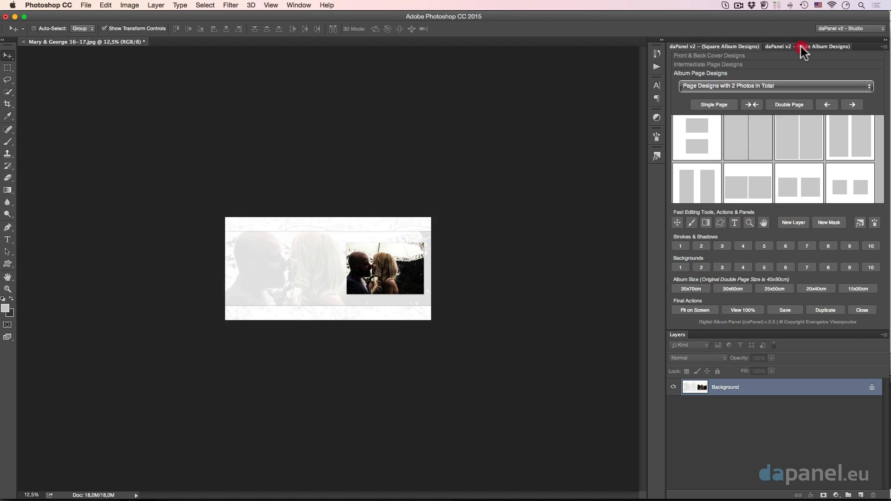
click(806, 46)
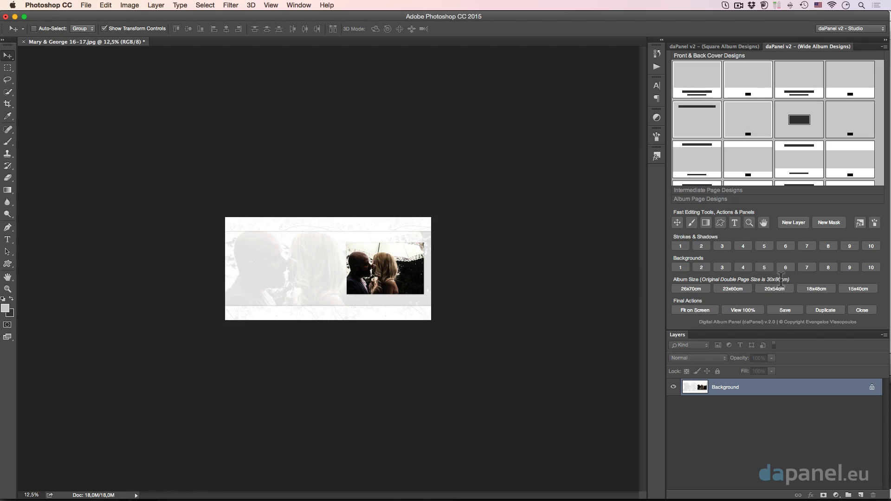
mouse_move(762, 293)
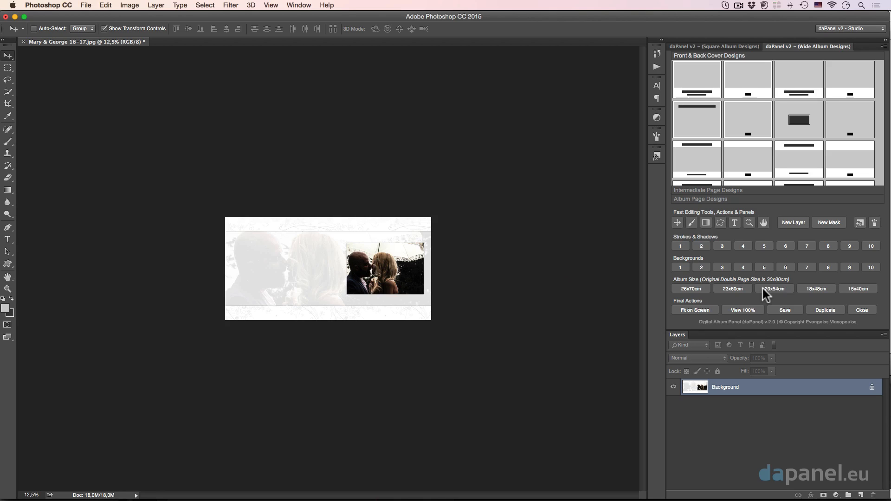
mouse_move(831, 296)
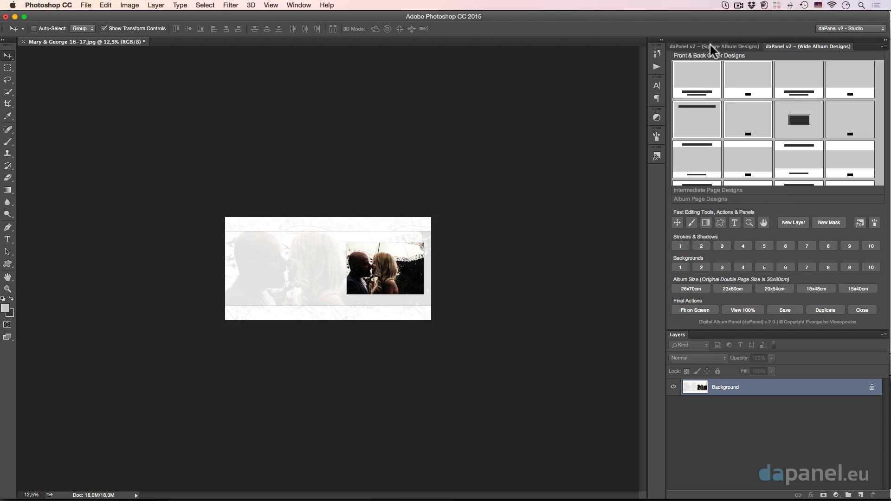
click(714, 45)
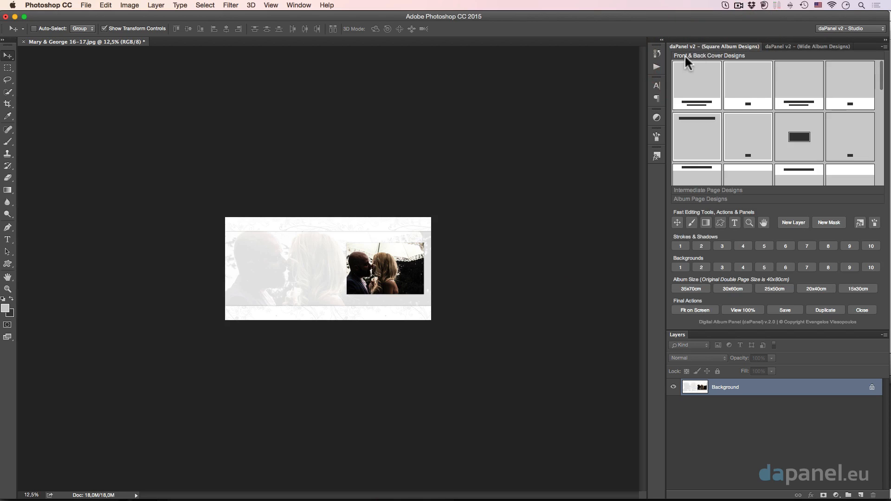
mouse_move(574, 150)
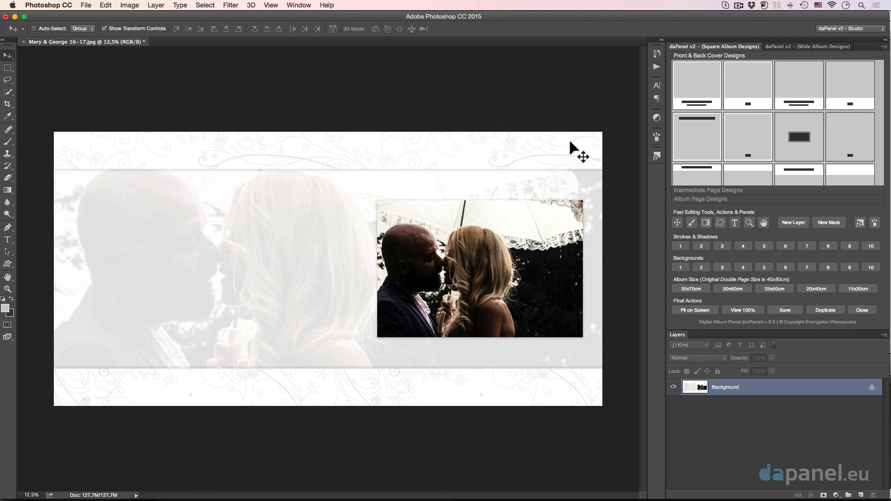
mouse_move(693, 297)
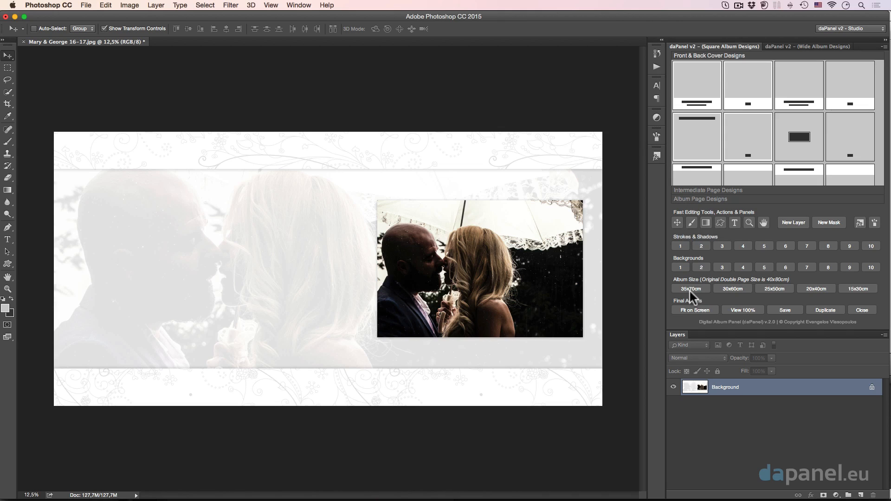
mouse_move(680, 312)
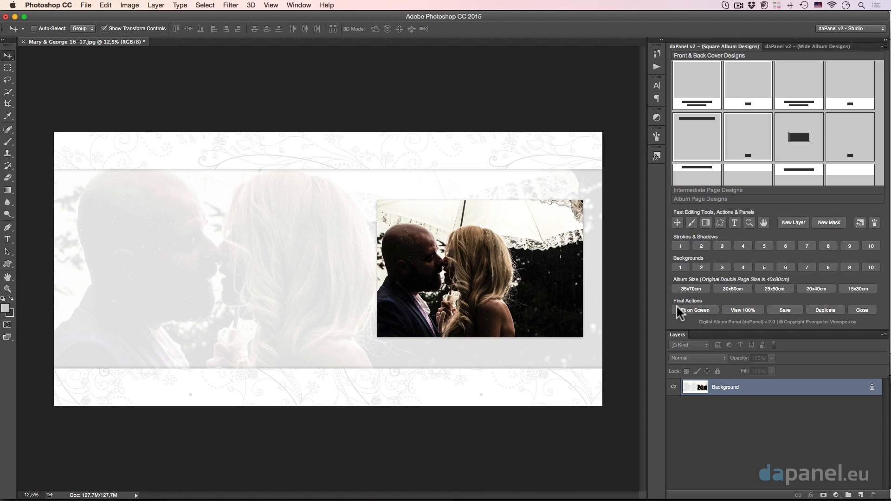
mouse_move(681, 311)
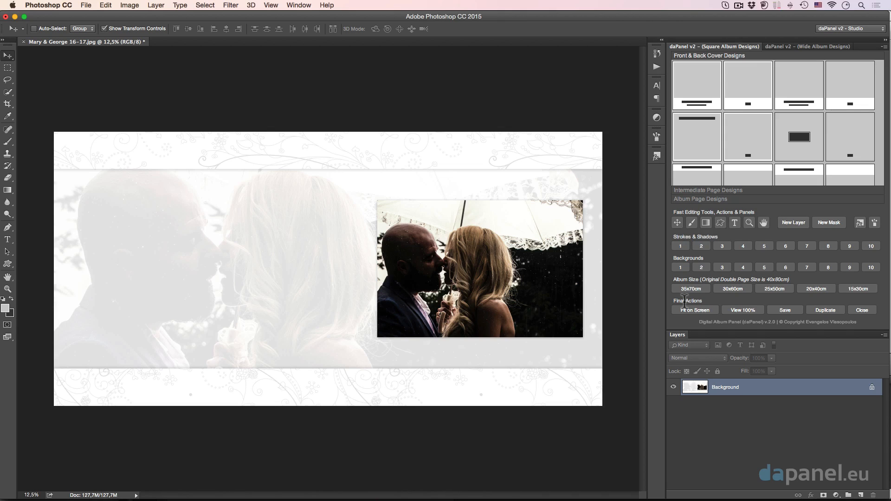
mouse_move(519, 273)
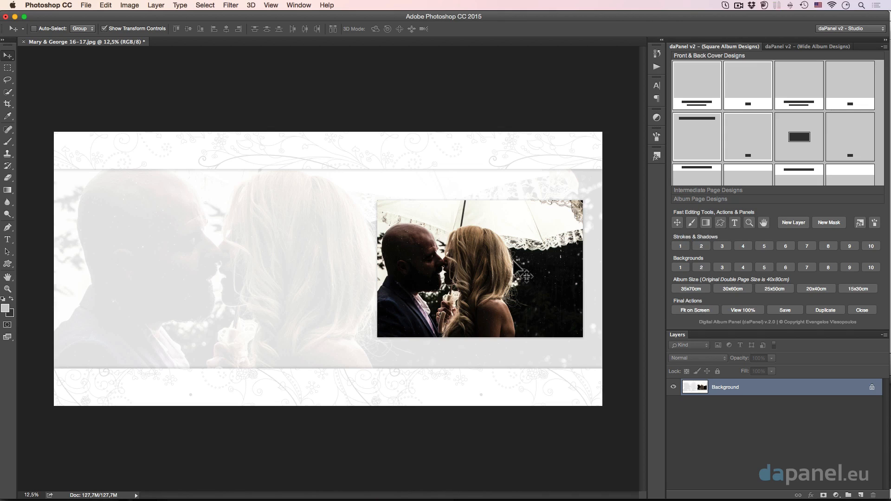
mouse_move(693, 314)
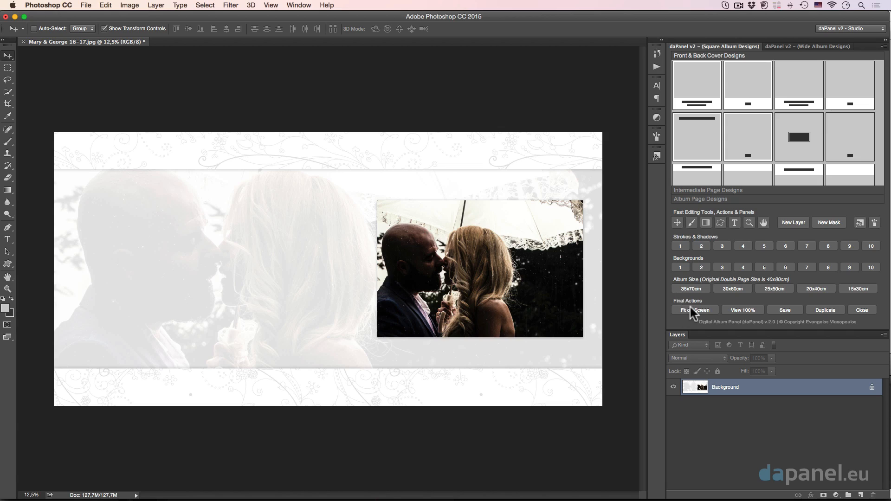
Inspect the spread at 100% then fit the whole album spread back in the window
click(694, 310)
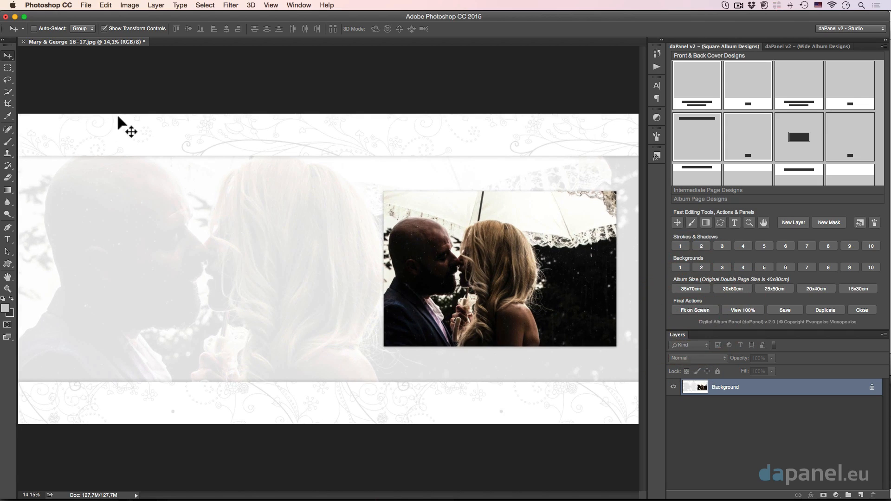
mouse_move(744, 315)
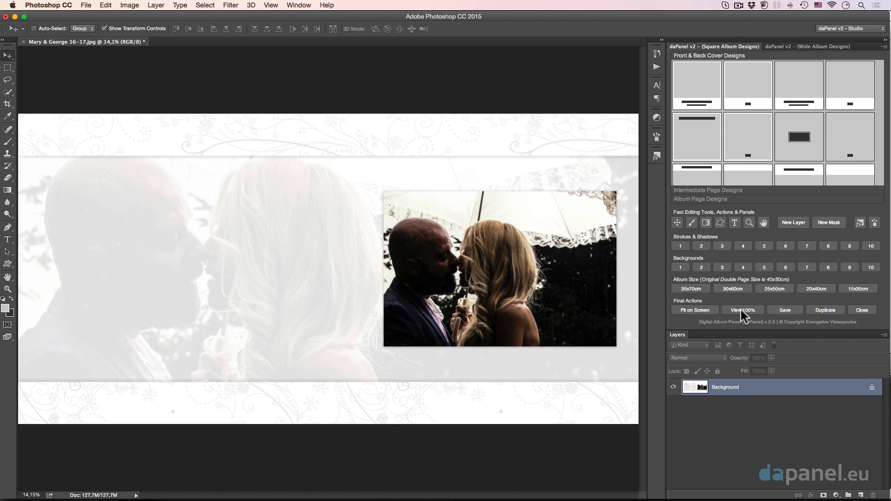
click(742, 309)
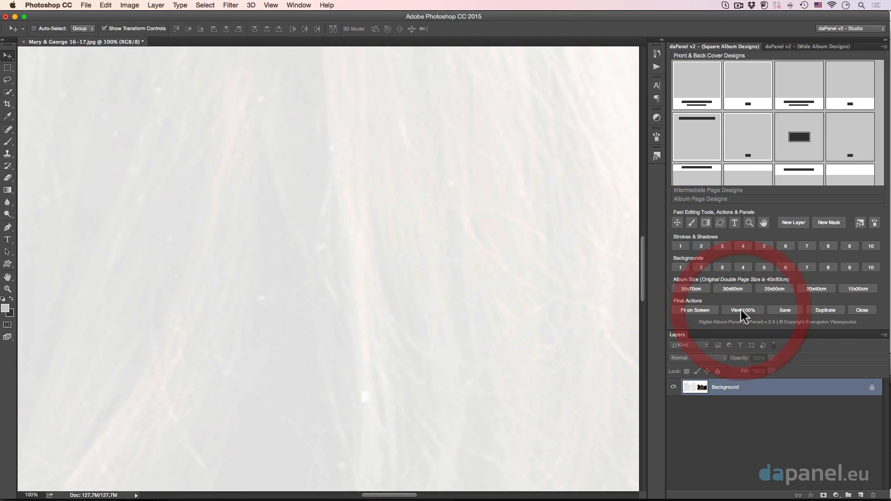
click(8, 276)
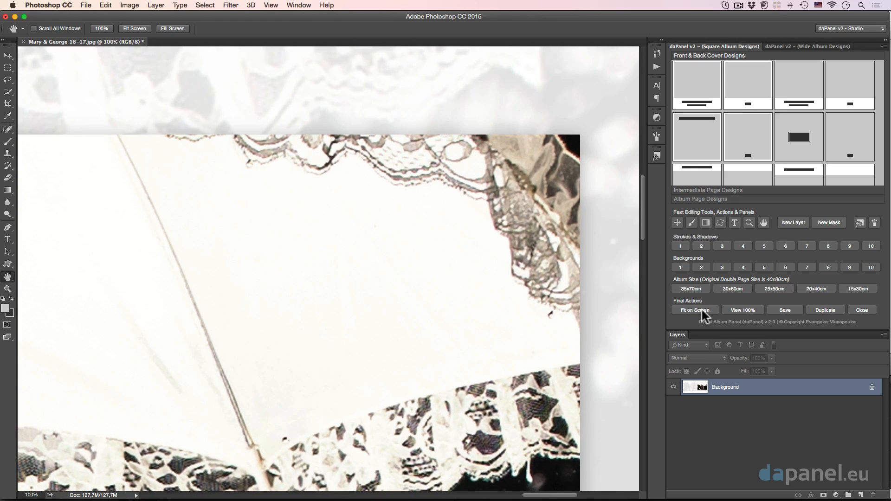
click(693, 309)
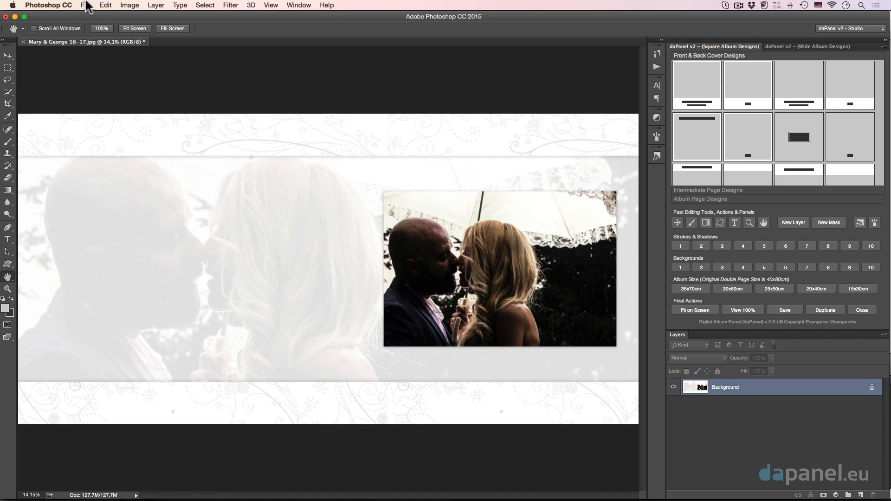
click(85, 5)
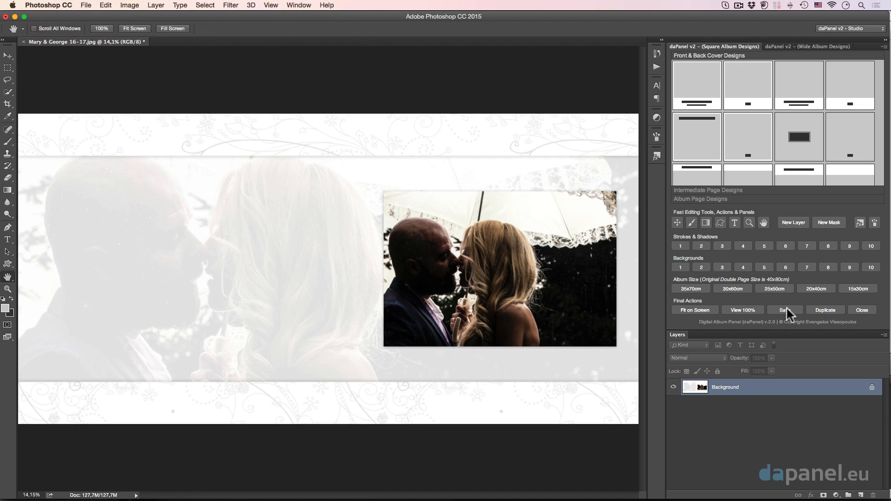
mouse_move(792, 315)
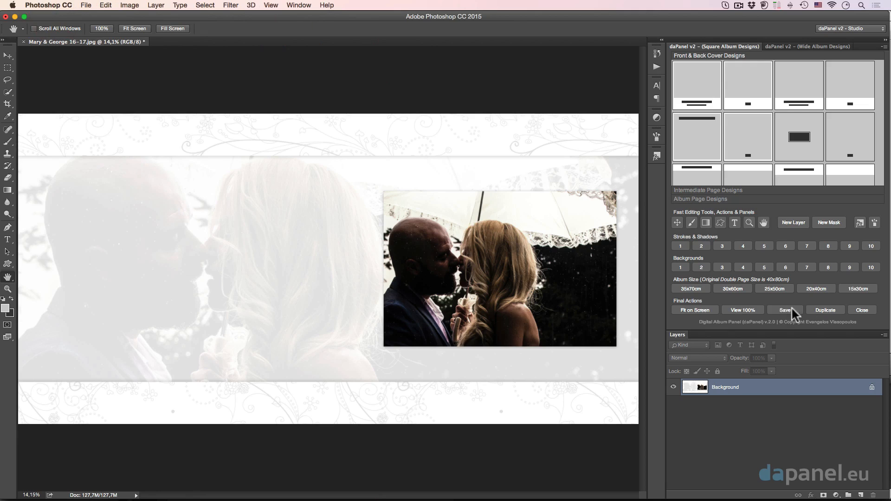
click(824, 310)
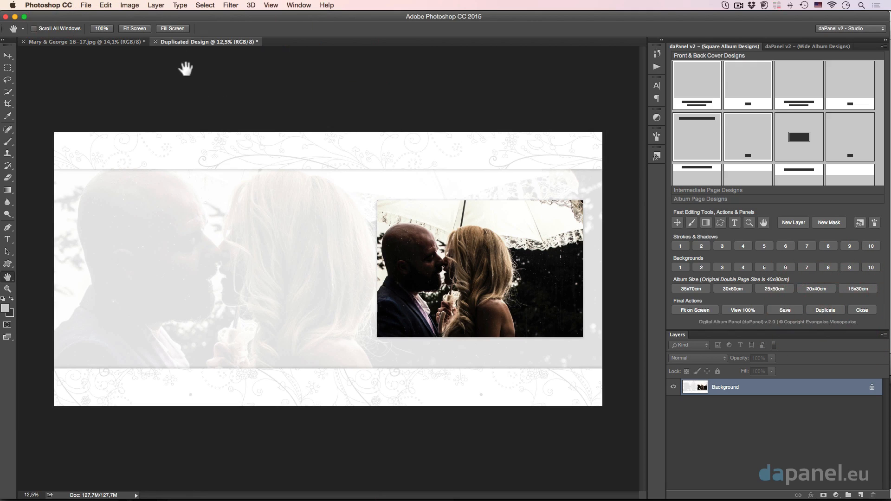
mouse_move(217, 51)
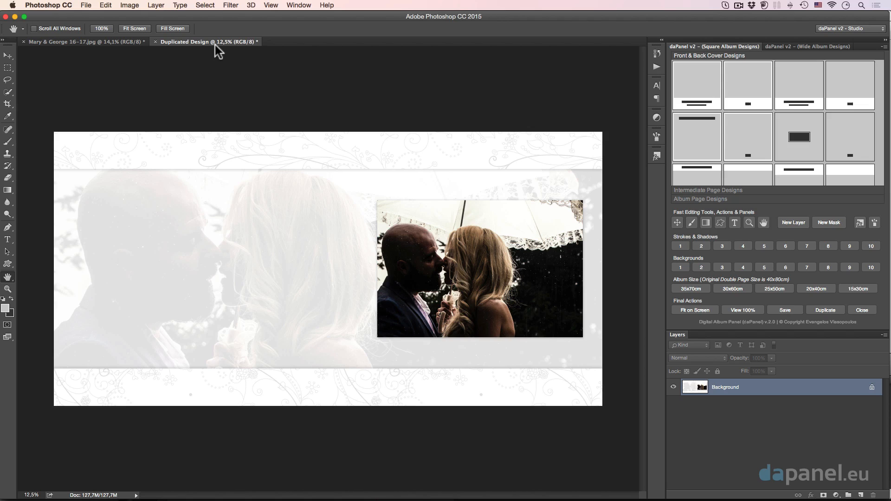
click(154, 42)
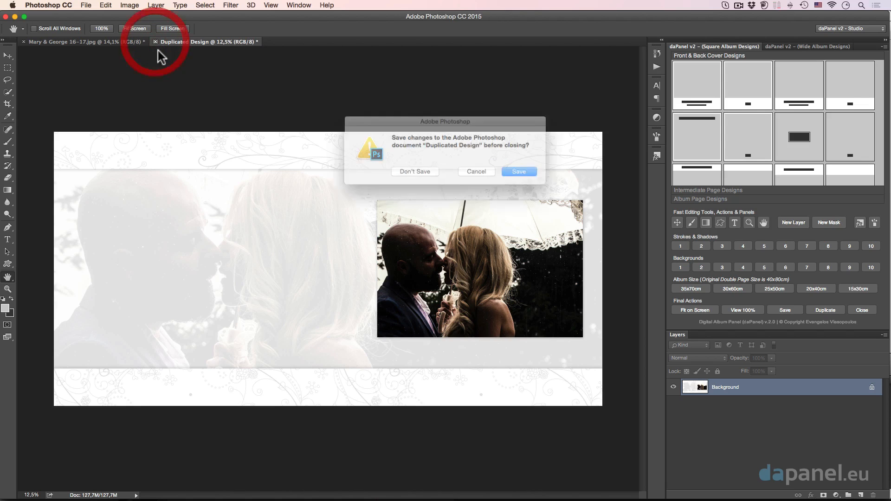
click(415, 171)
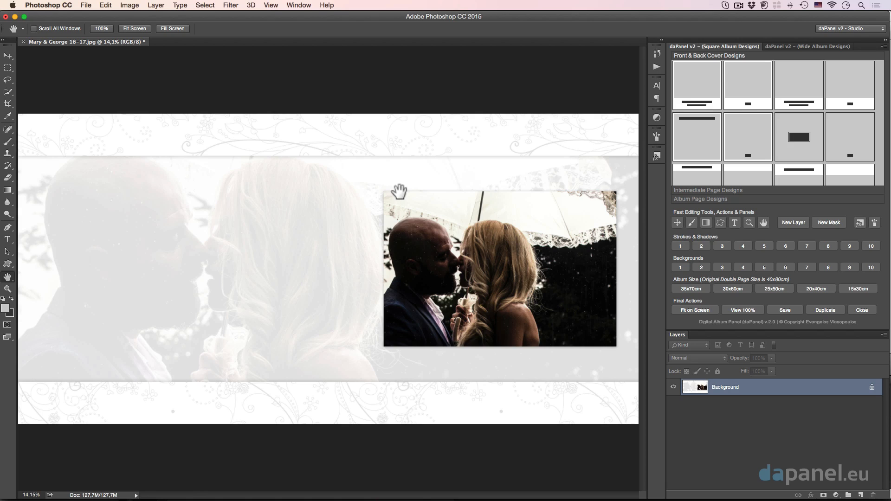
mouse_move(289, 163)
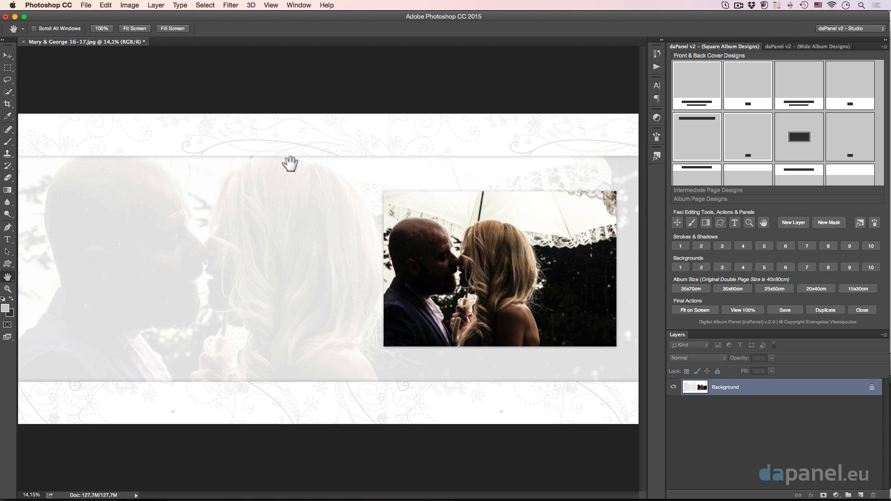
mouse_move(305, 154)
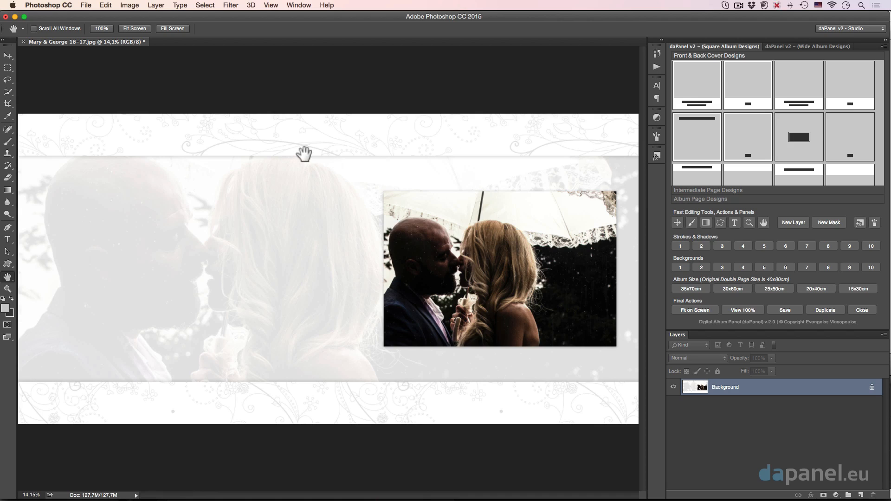
mouse_move(438, 165)
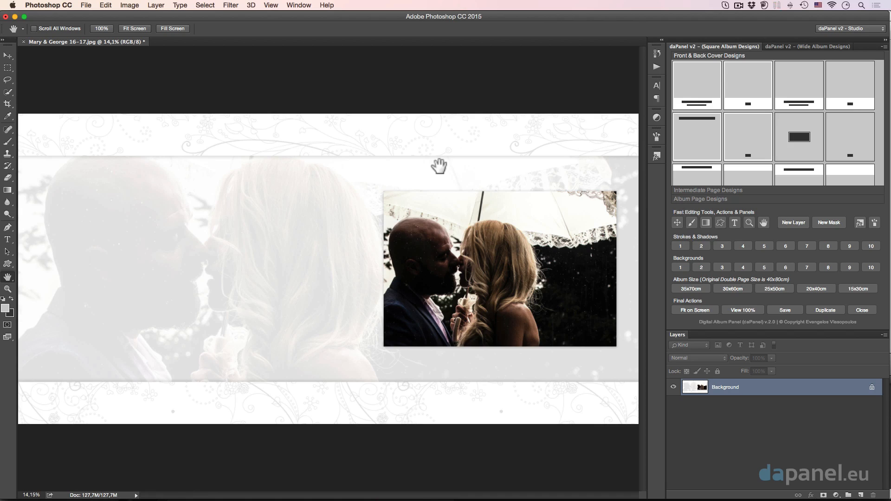
mouse_move(399, 212)
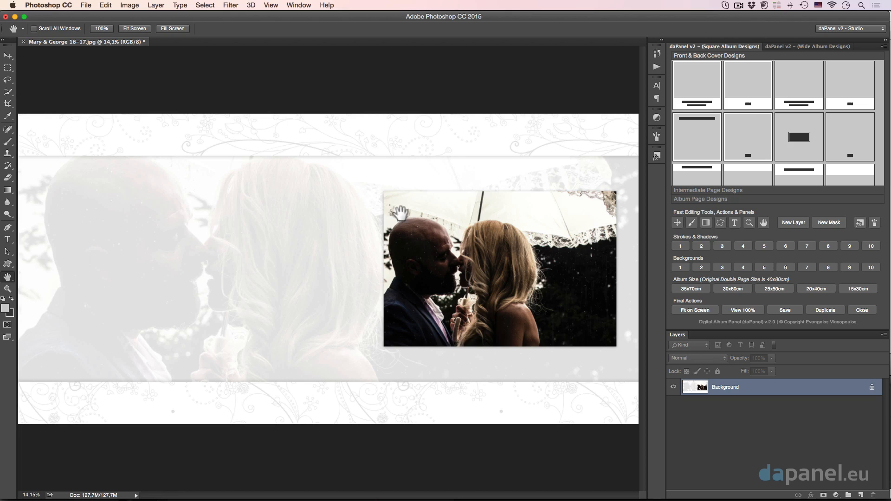
mouse_move(345, 199)
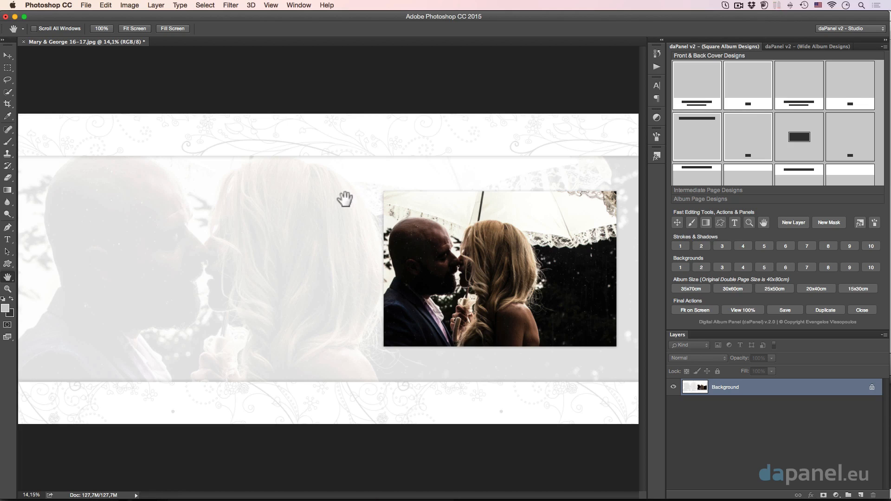
mouse_move(580, 181)
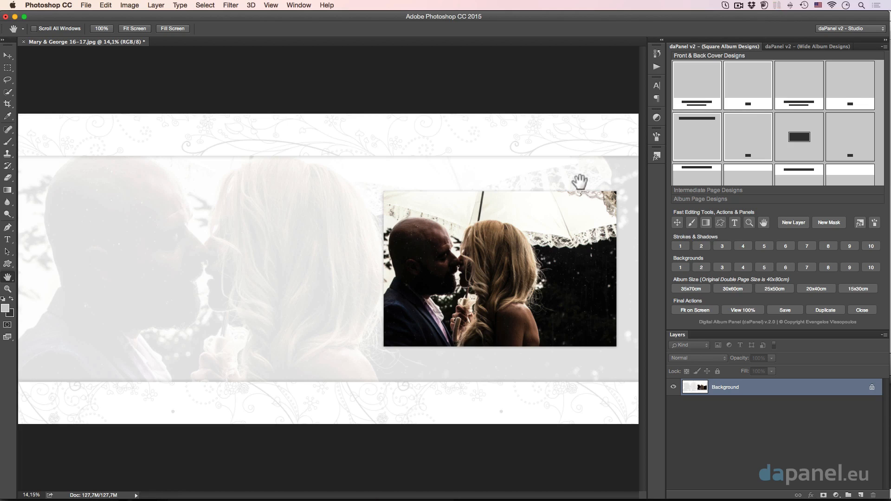
Create a double-page design with one centred square photo placeholder
click(700, 199)
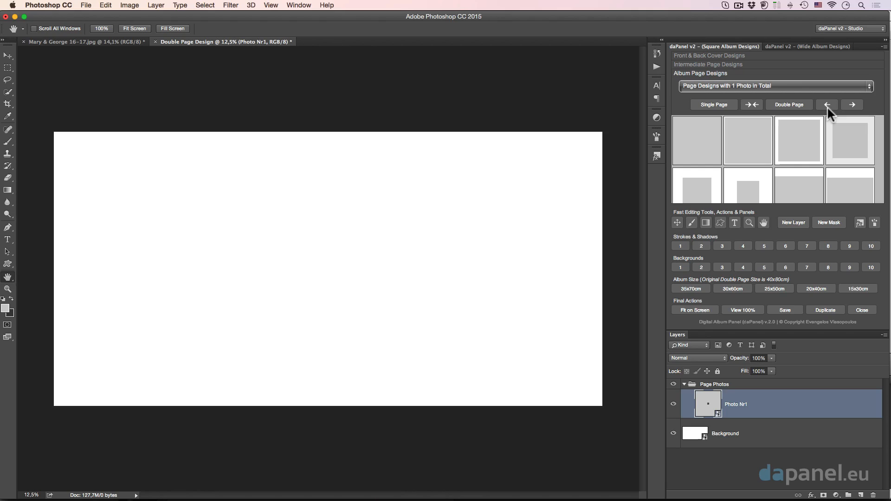
click(798, 140)
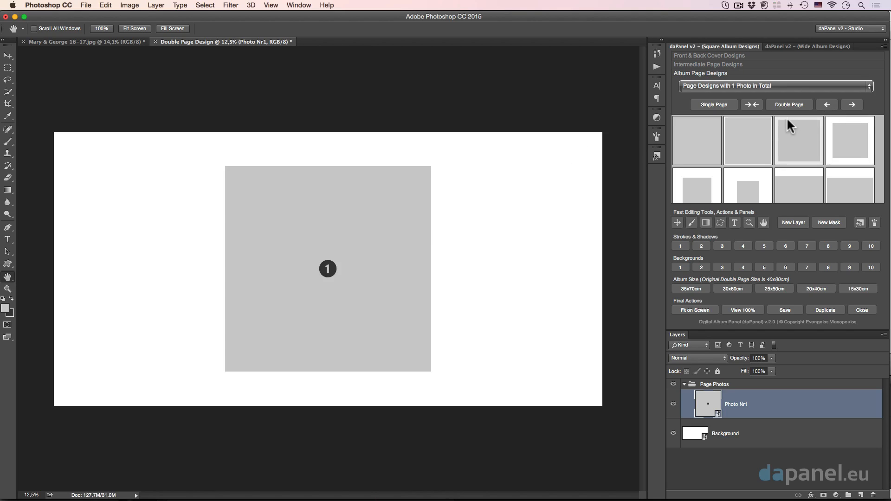
mouse_move(321, 235)
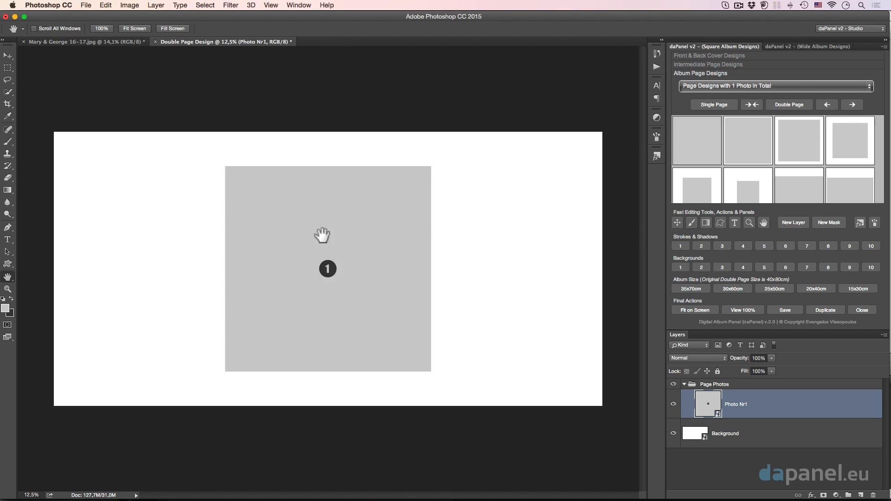
mouse_move(444, 253)
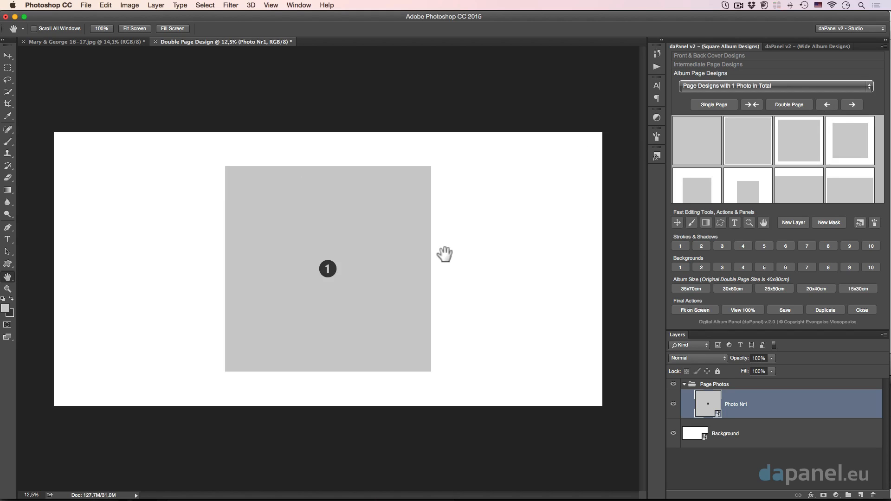
mouse_move(400, 271)
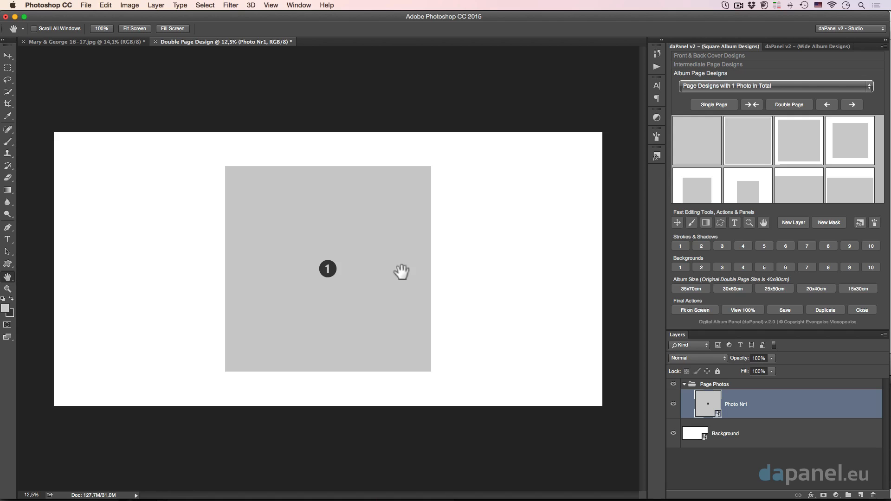
Edit the Photo Nr1 placeholder and place photo-gfx 21.jpg, the sunset silhouette couple, from Bridge
double_click(707, 405)
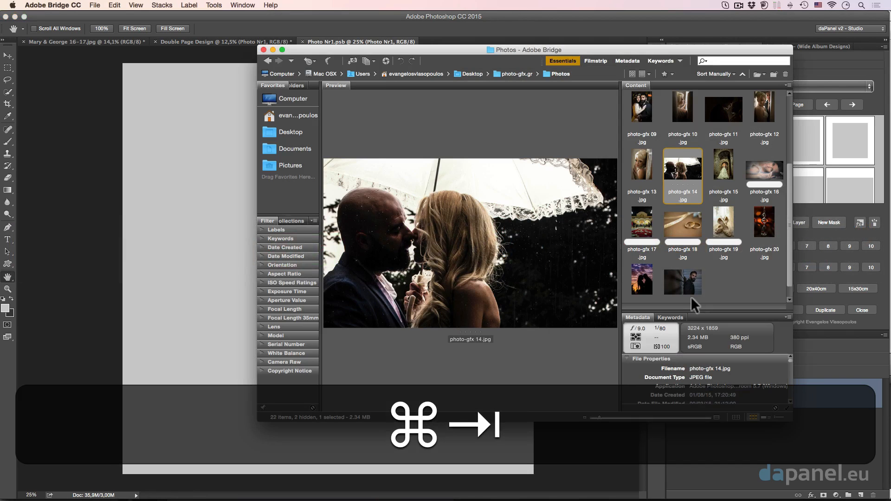
scroll(down, 3)
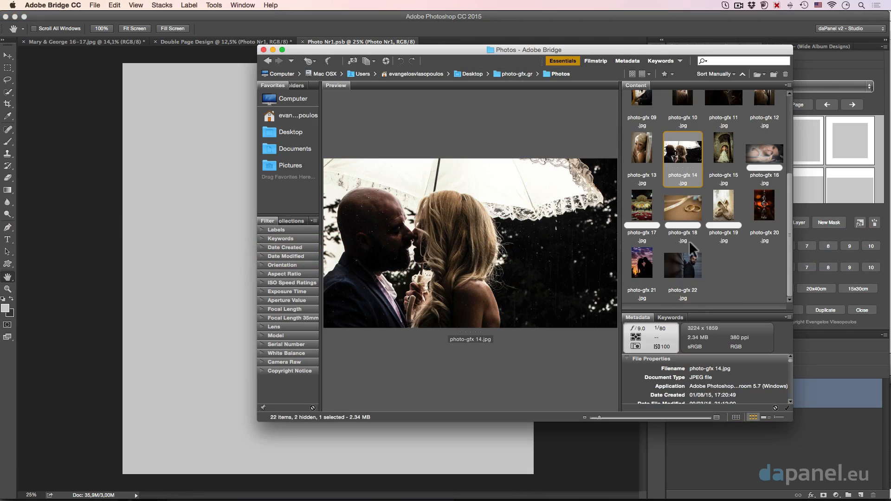
mouse_move(648, 264)
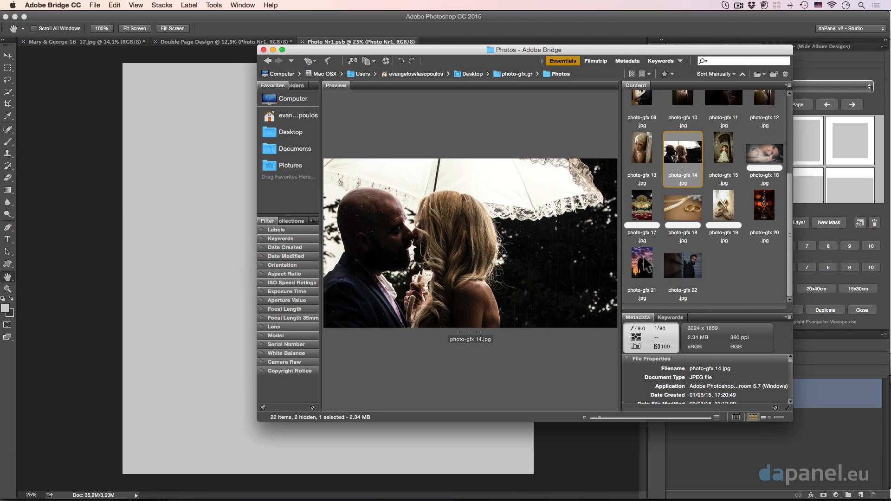
click(641, 265)
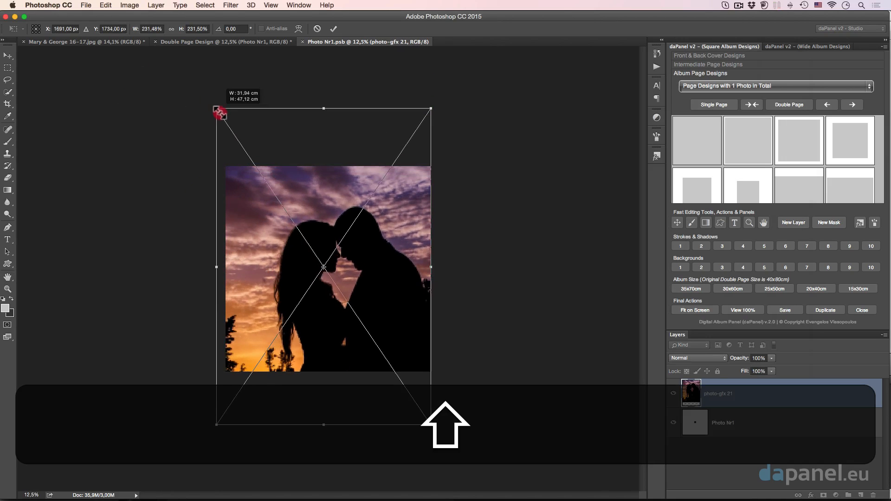
Fit the silhouette photo to the square, then save and close the placeholder document
drag(218, 108, 224, 119)
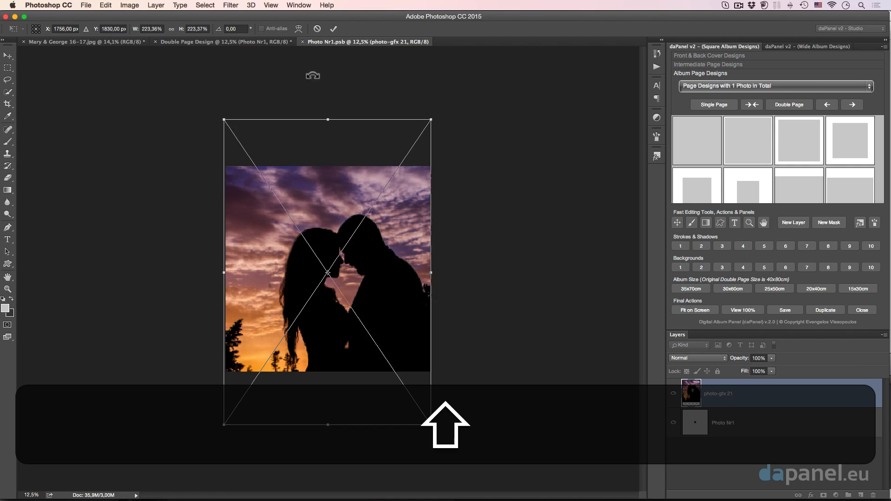
click(333, 28)
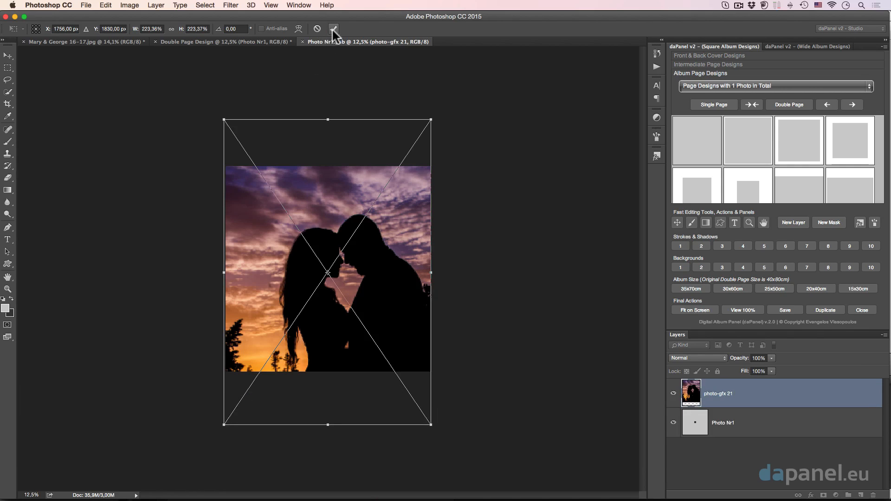
click(333, 29)
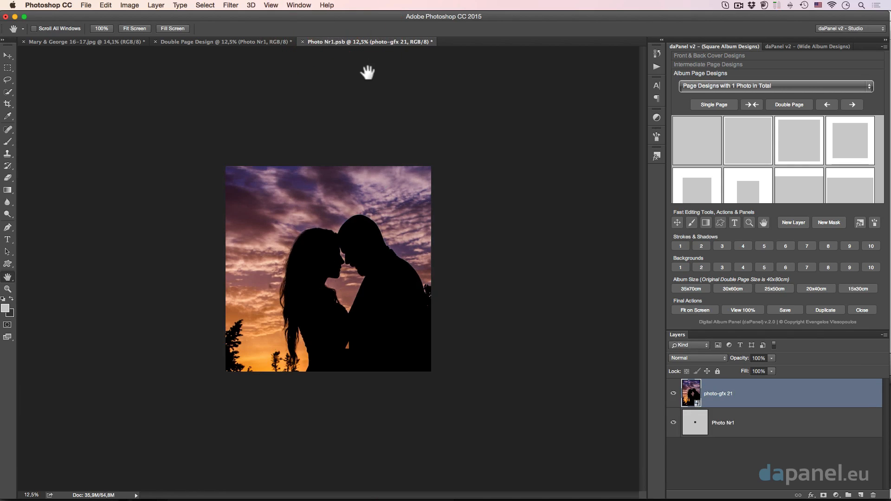
mouse_move(306, 47)
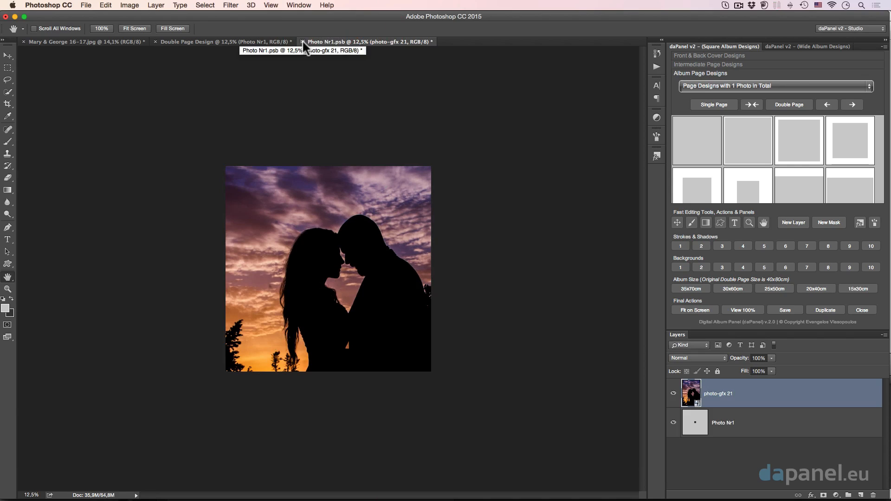
mouse_move(403, 178)
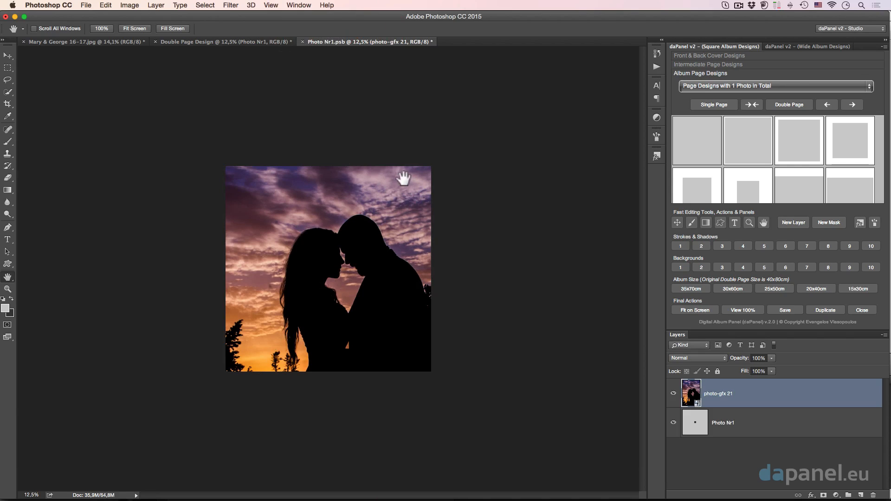
mouse_move(418, 239)
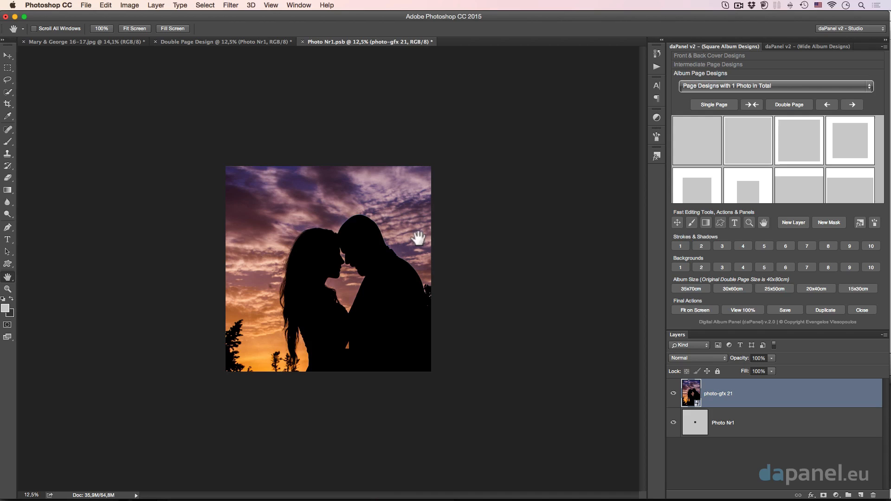
mouse_move(355, 168)
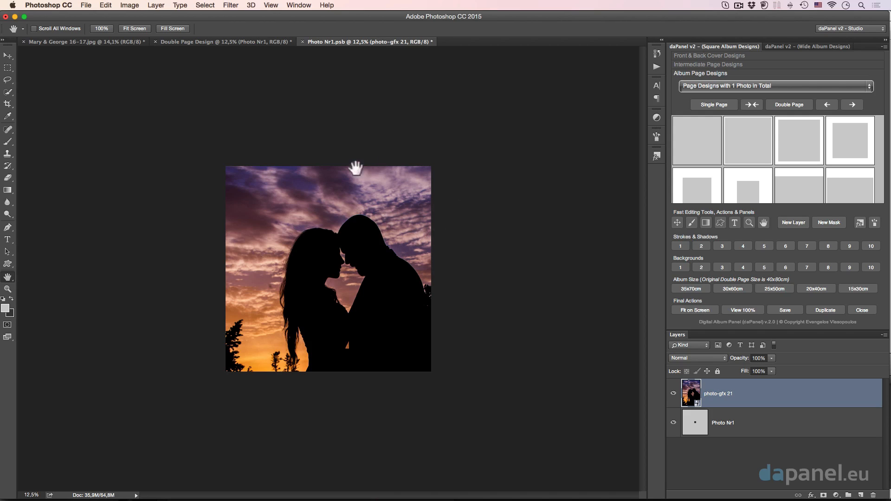
mouse_move(639, 292)
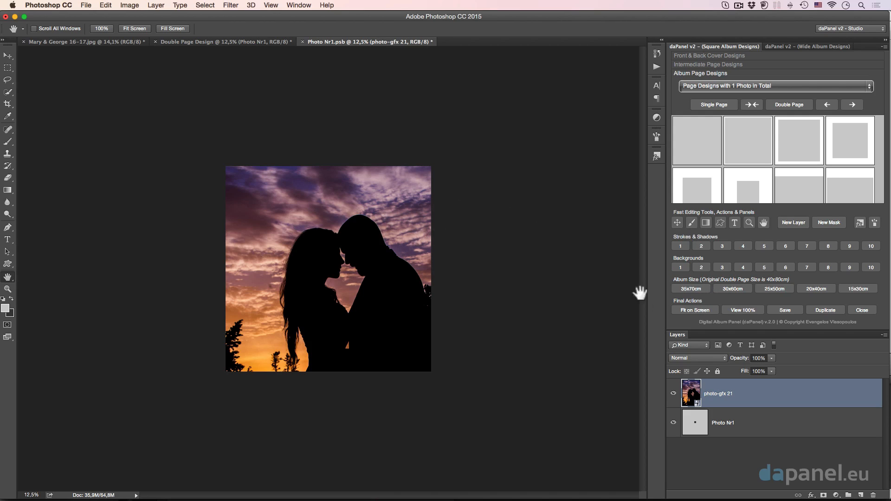
mouse_move(885, 304)
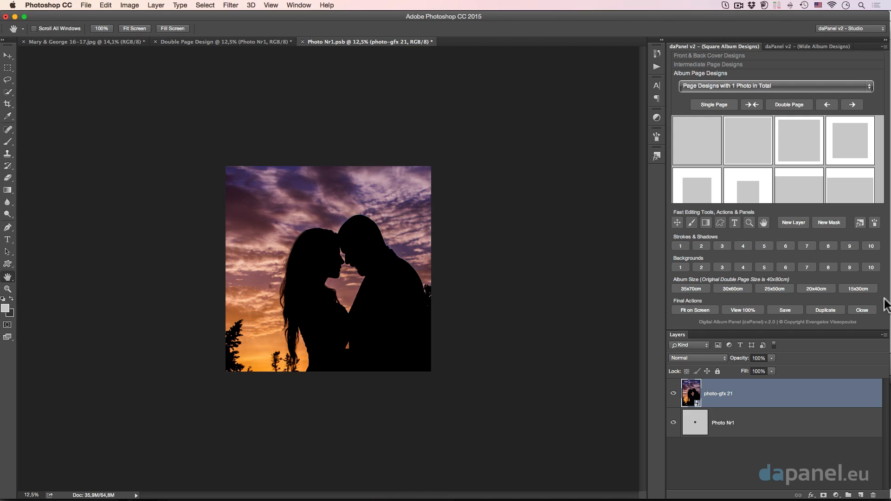
click(861, 309)
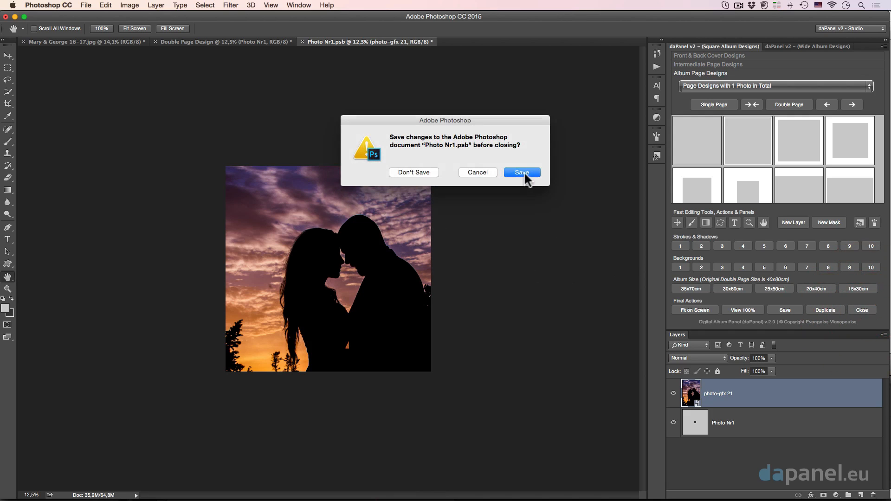
click(521, 172)
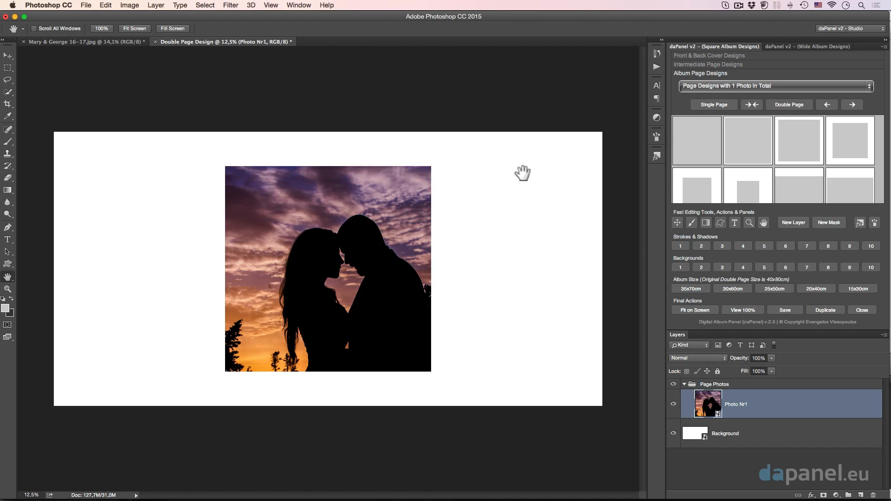
Give the couple photo a drop shadow and white border, and try light and dark patterned backgrounds
click(680, 266)
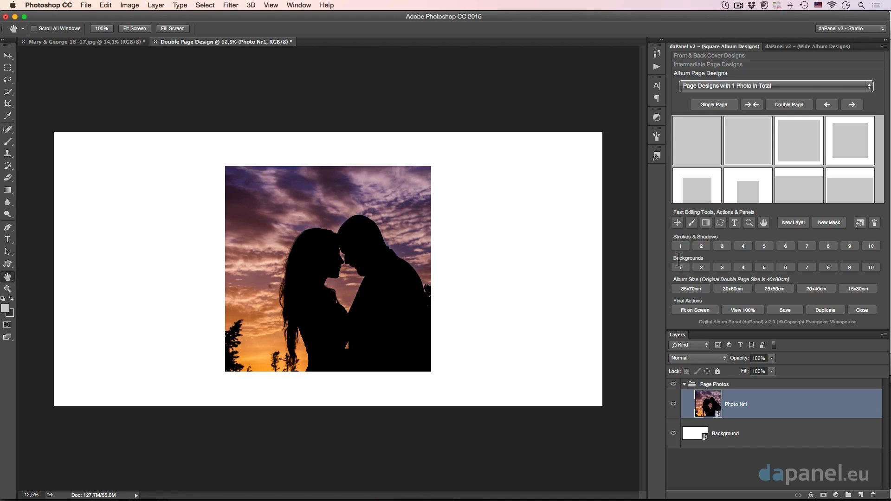
click(700, 245)
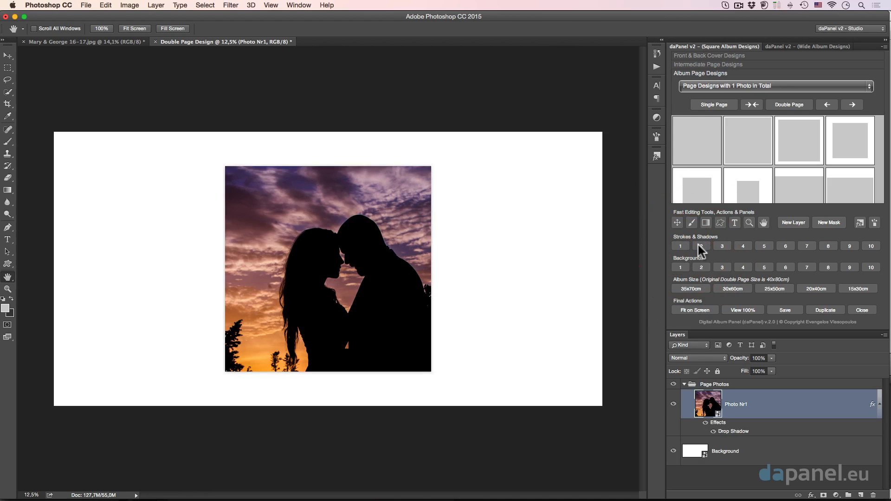
click(700, 245)
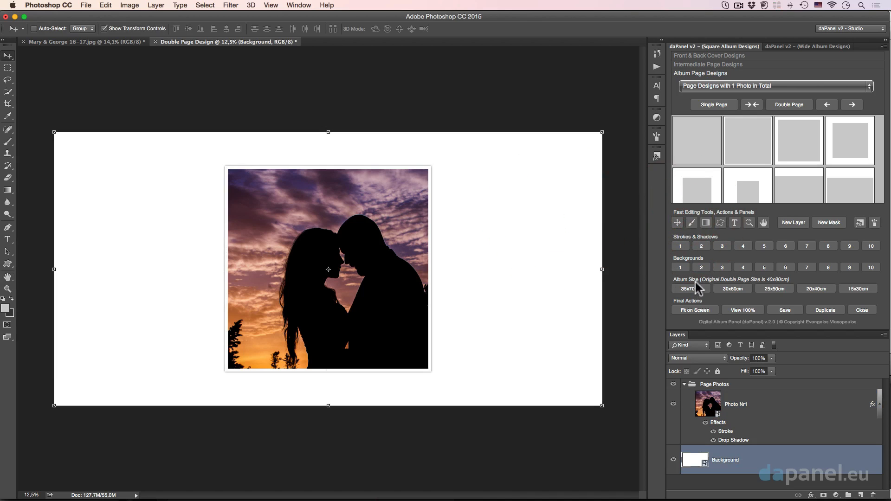
click(701, 267)
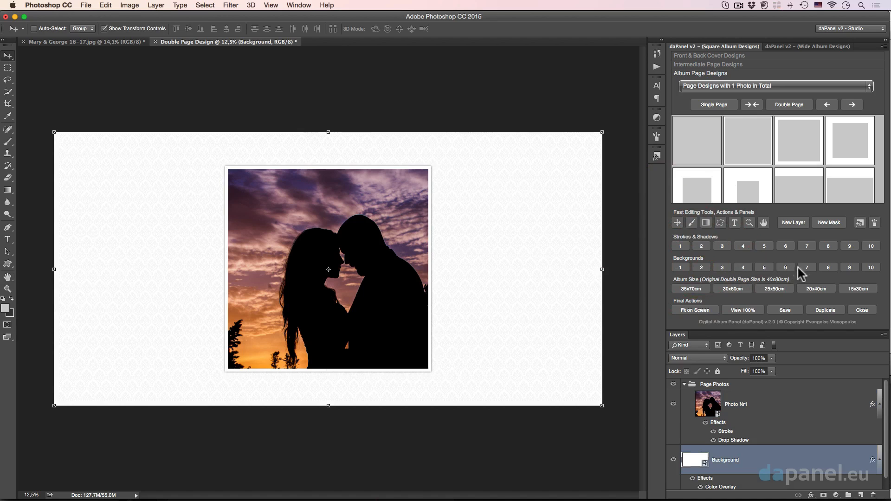
click(805, 268)
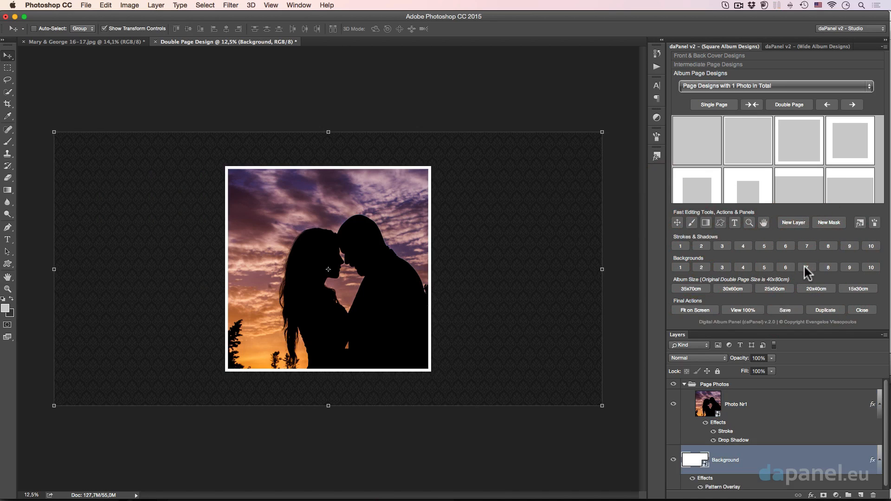
mouse_move(765, 271)
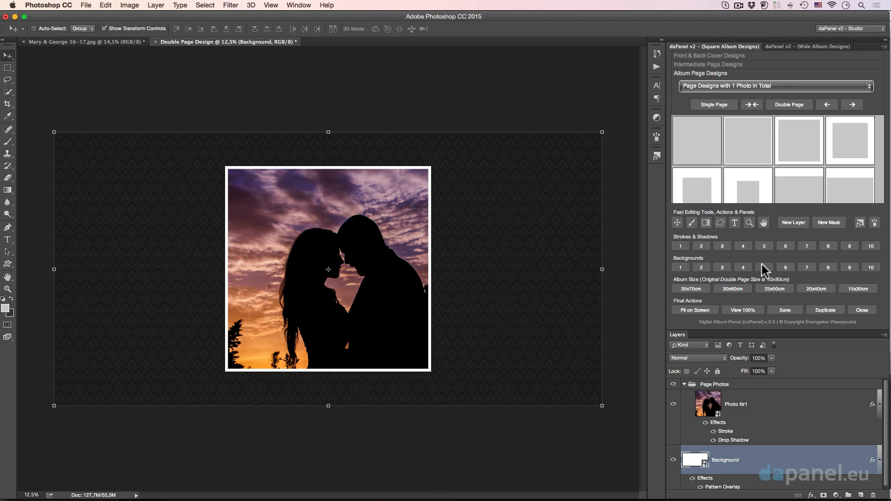
Swap the photo's white border for a dark one and replace the background pattern with a colour overlay
click(679, 246)
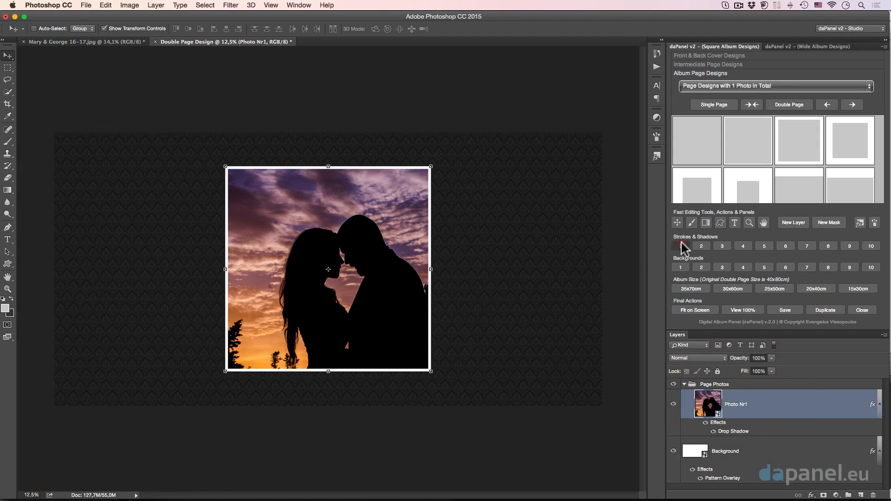
click(700, 246)
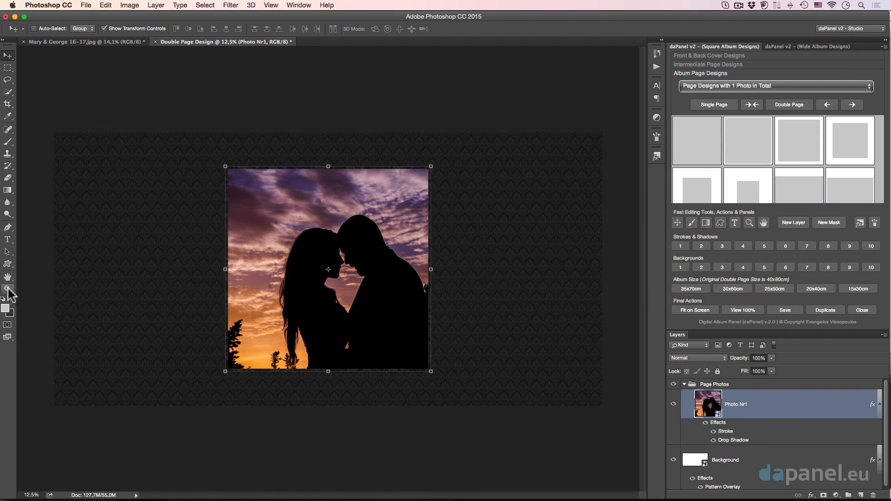
click(7, 294)
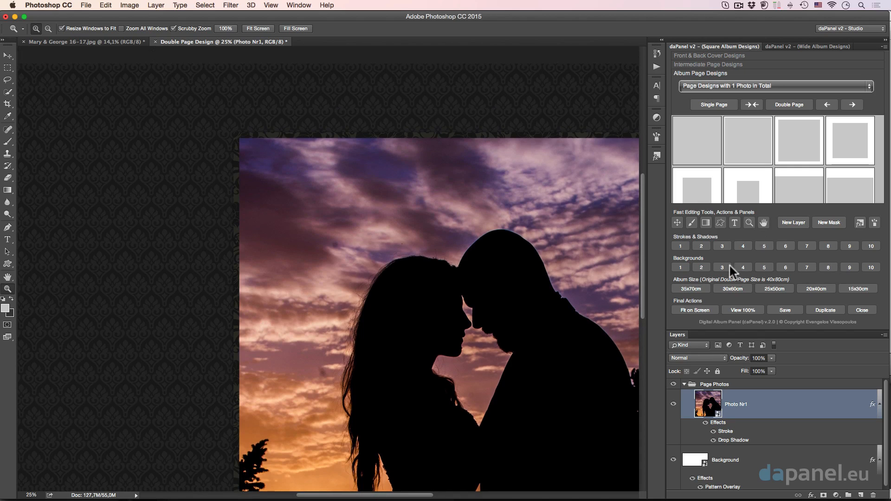
click(701, 245)
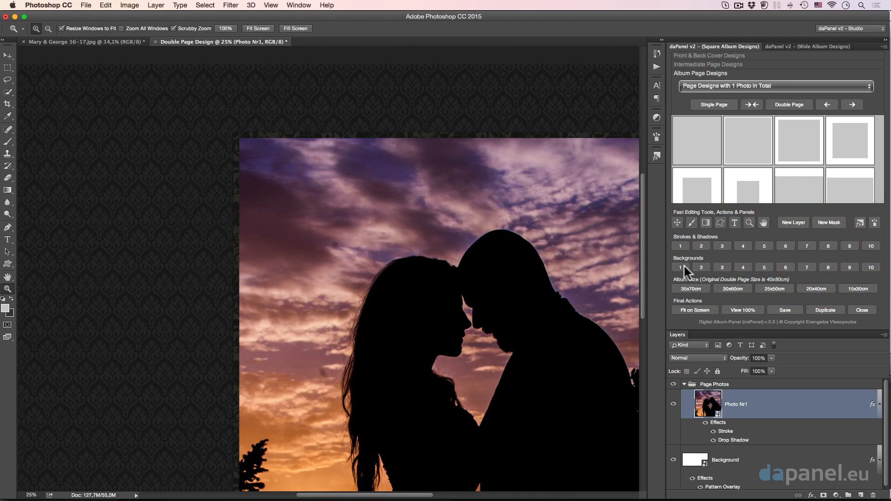
click(727, 457)
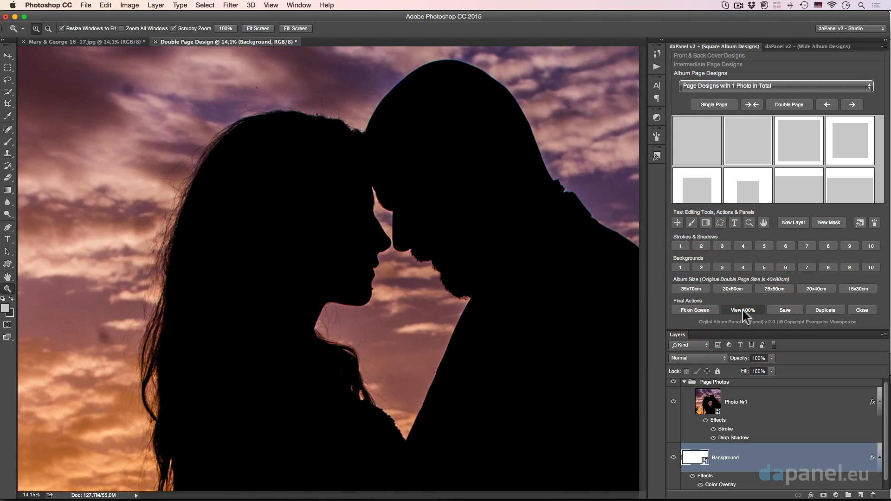
View the dark-bordered couple photo at 100% actual pixel size
click(742, 309)
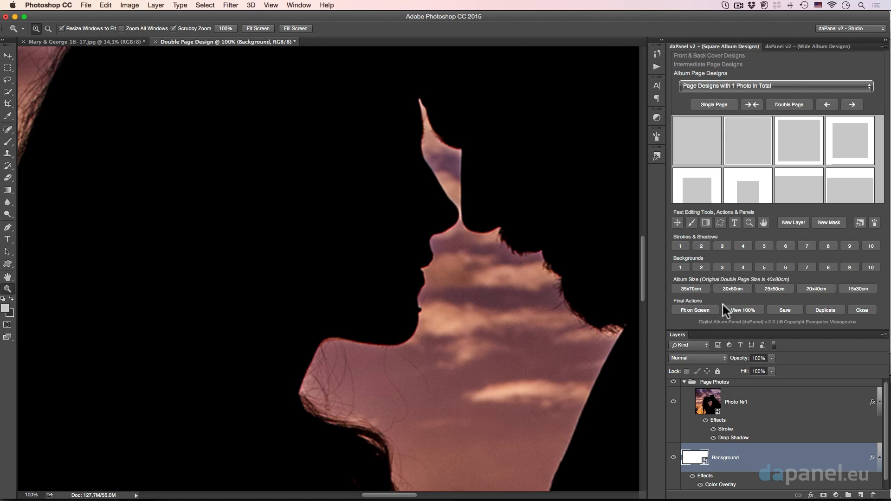
mouse_move(453, 254)
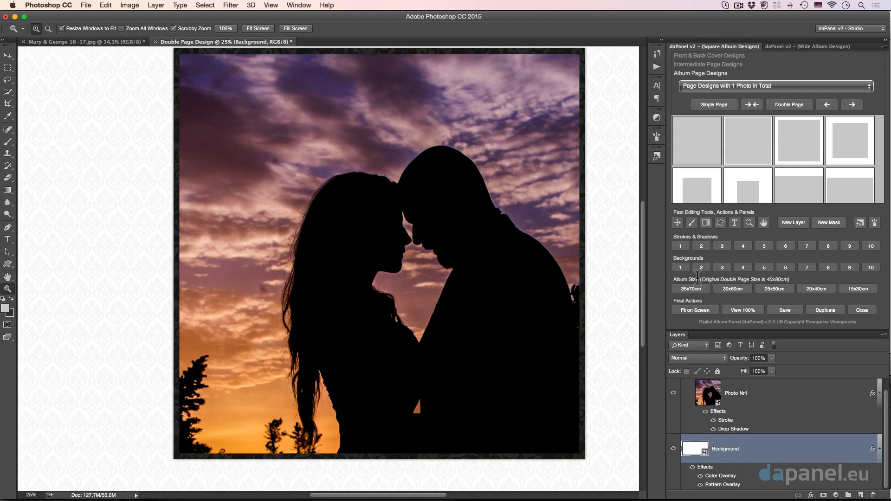
mouse_move(590, 265)
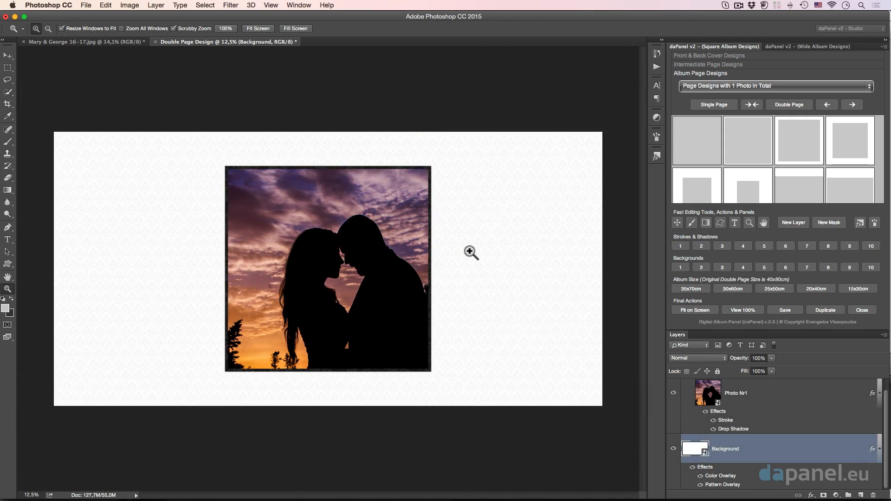
mouse_move(528, 284)
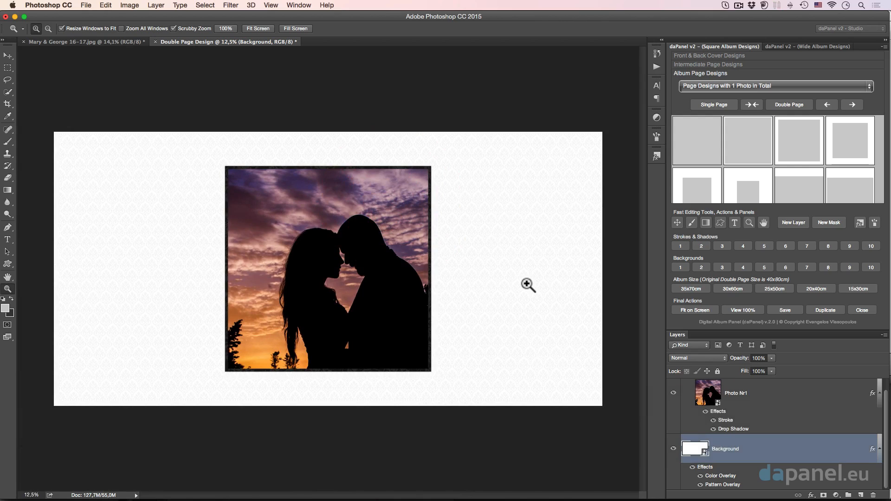
mouse_move(675, 322)
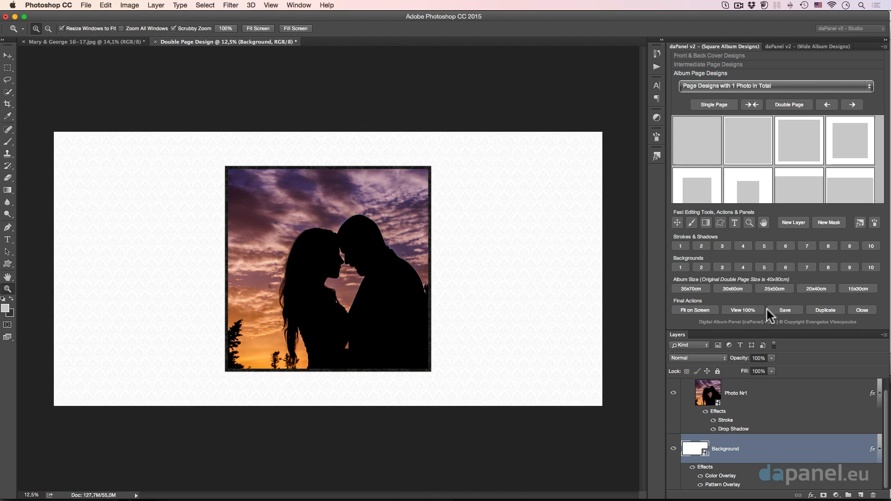
mouse_move(560, 279)
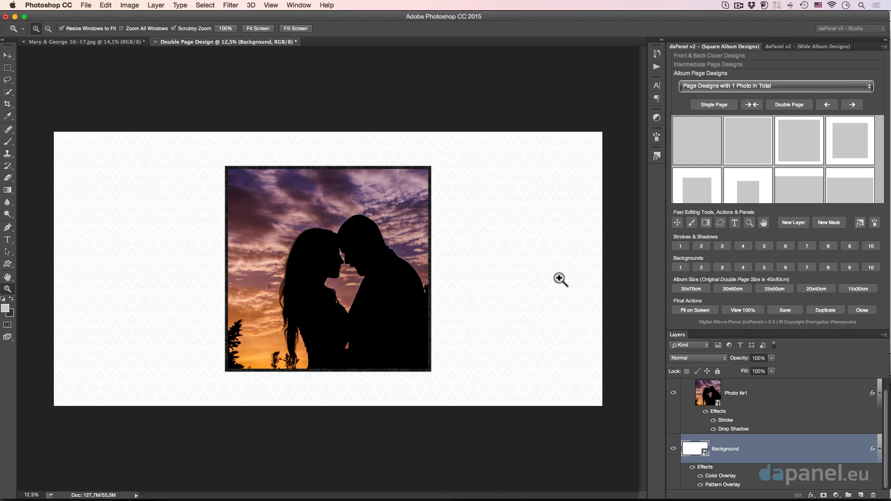